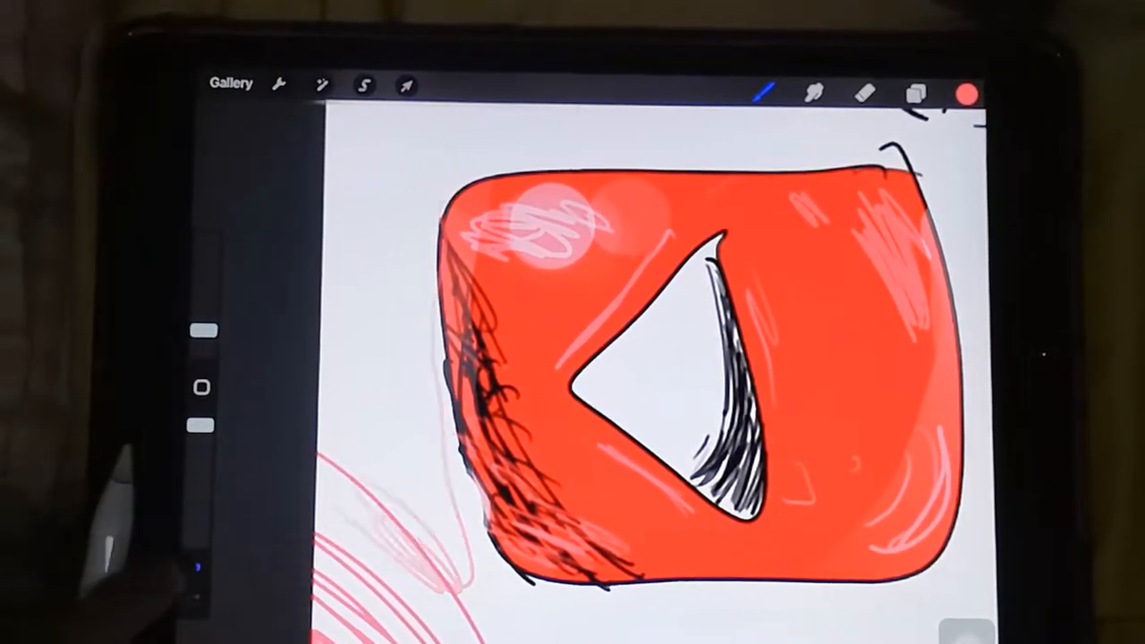
Clear the old red play-button artwork from the Layers panel, leaving a blank white canvas
{"action": "left_click", "coordinate": [914, 93]}
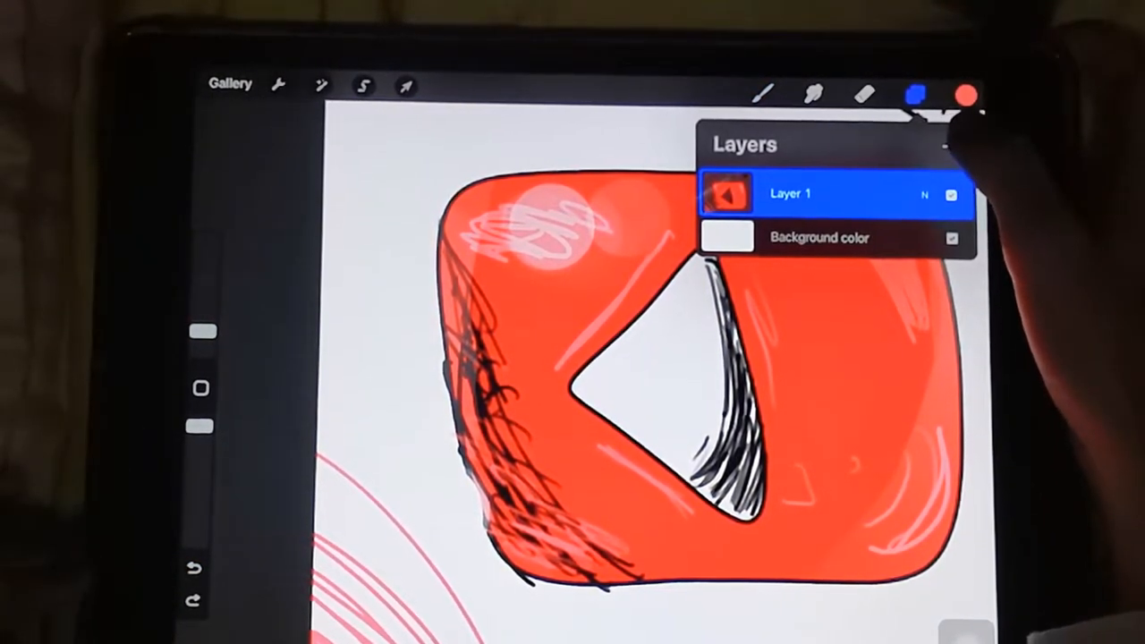
{"action": "left_click", "coordinate": [952, 151]}
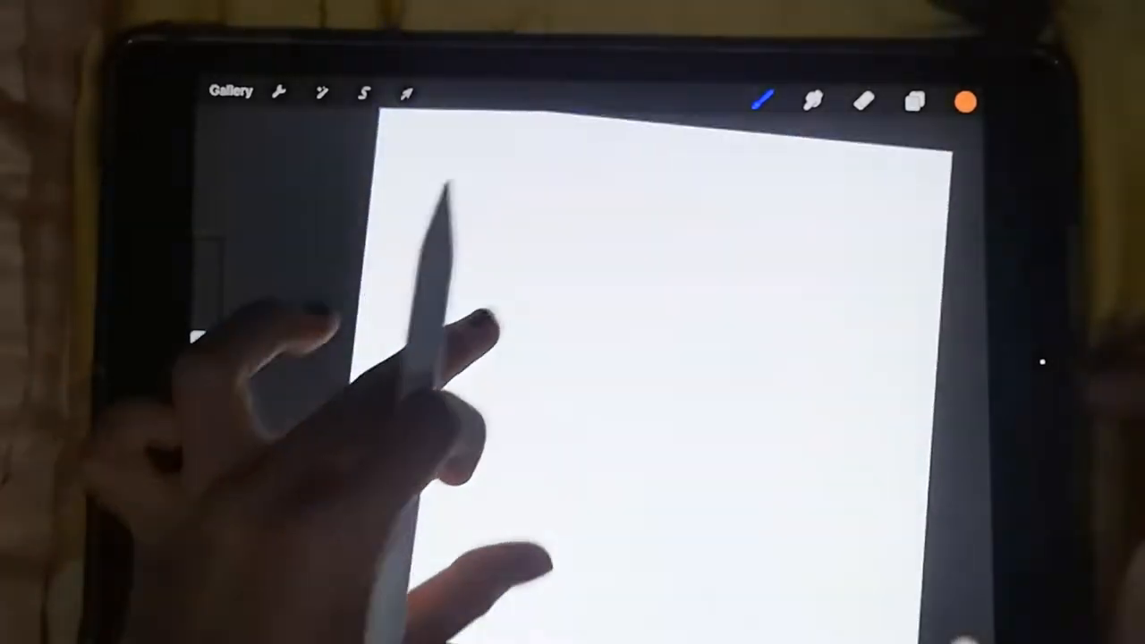
Draw orange QuickShape straight lines forming a wide trapezoid basket with diagonal hatching inside
{"action": "left_click_drag", "start_coordinate": [429, 483], "coordinate": [827, 483]}
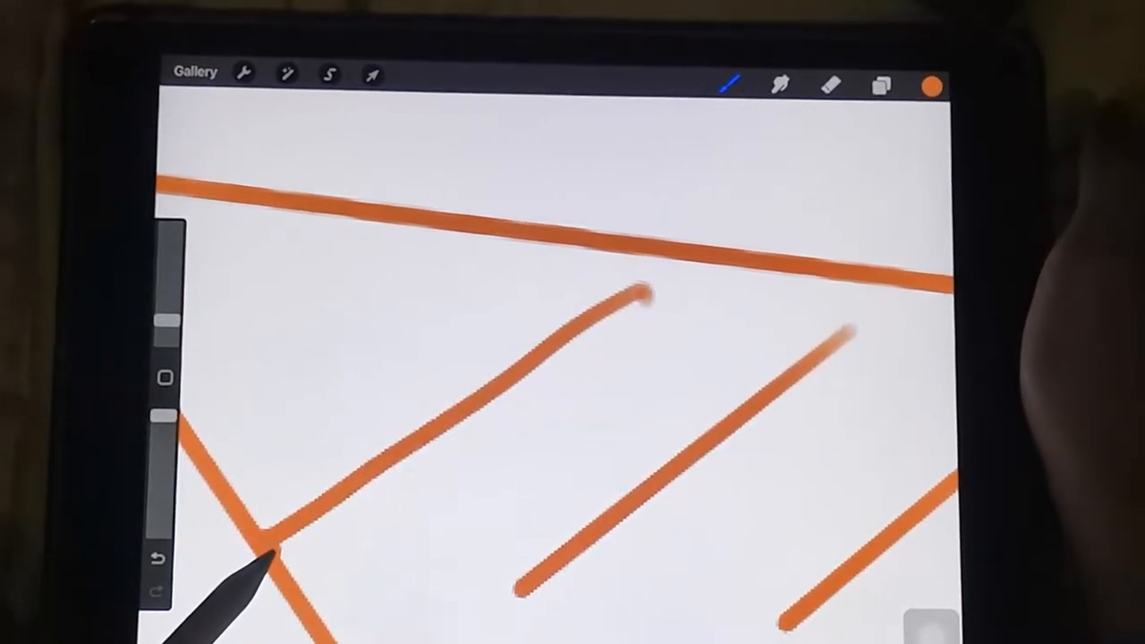
{"action": "left_click_drag", "start_coordinate": [269, 555], "coordinate": [644, 295]}
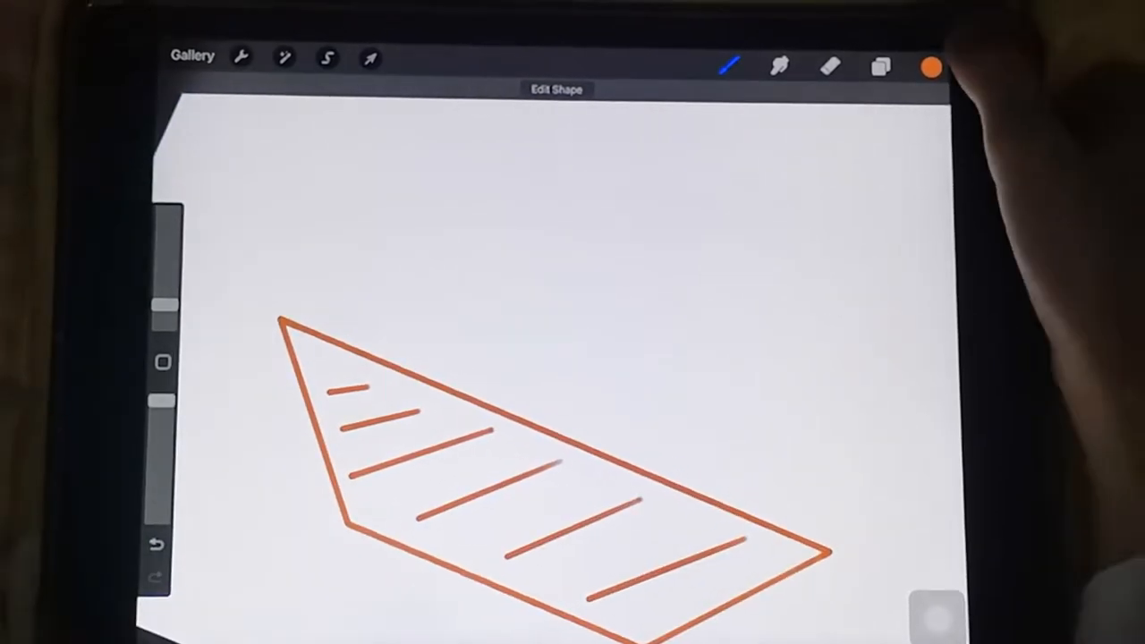
Fill the striped basket solidly with a lighter orange shade
{"action": "left_click", "coordinate": [930, 66]}
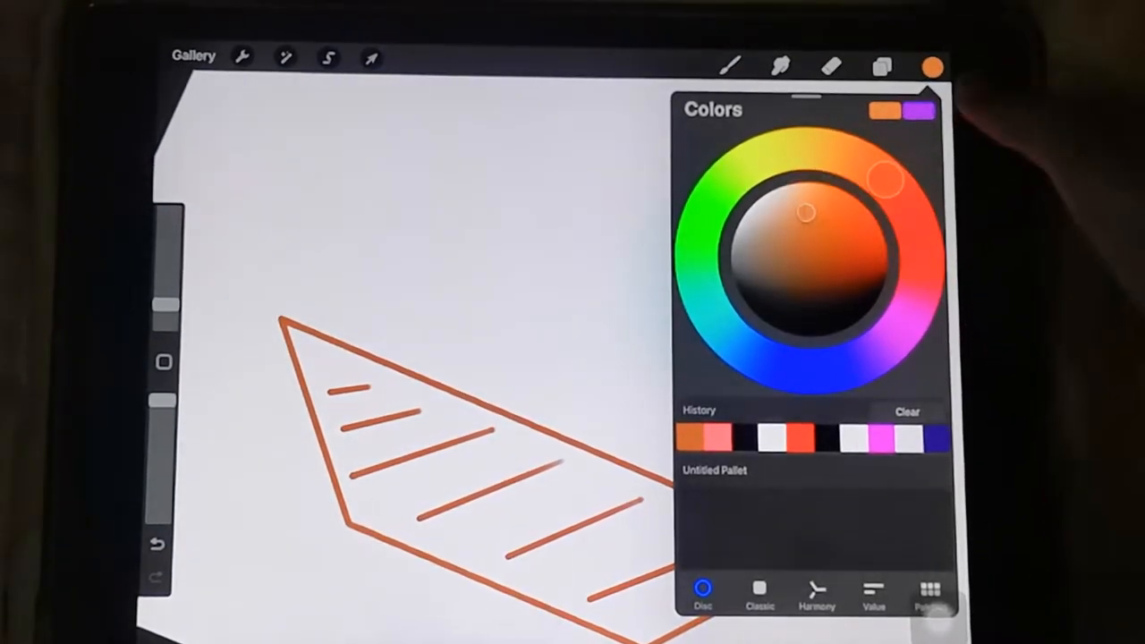
{"action": "left_click", "coordinate": [626, 515]}
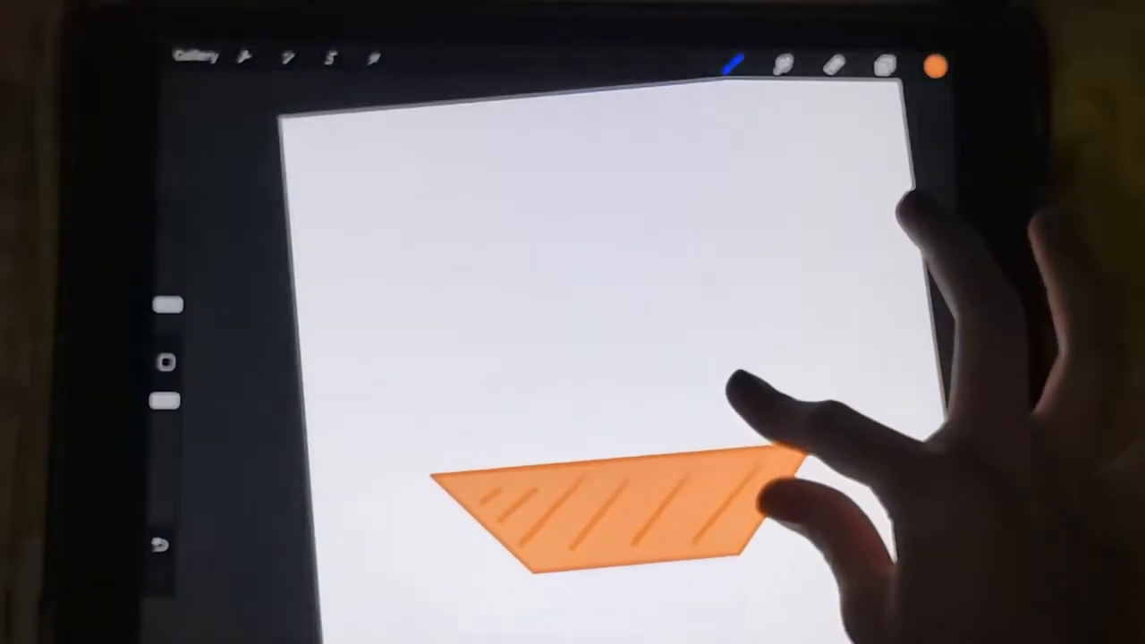
{"action": "left_click", "coordinate": [938, 64]}
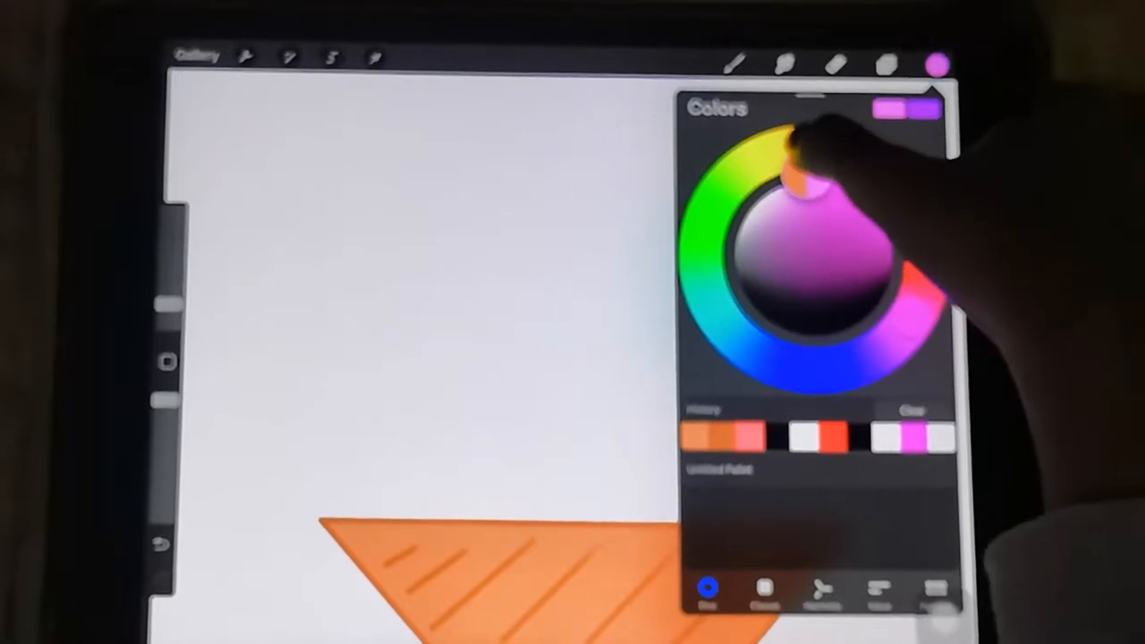
Switch the colour to pink and place a new empty layer beneath the basket for the scoop
{"action": "left_click_drag", "start_coordinate": [796, 170], "coordinate": [784, 188]}
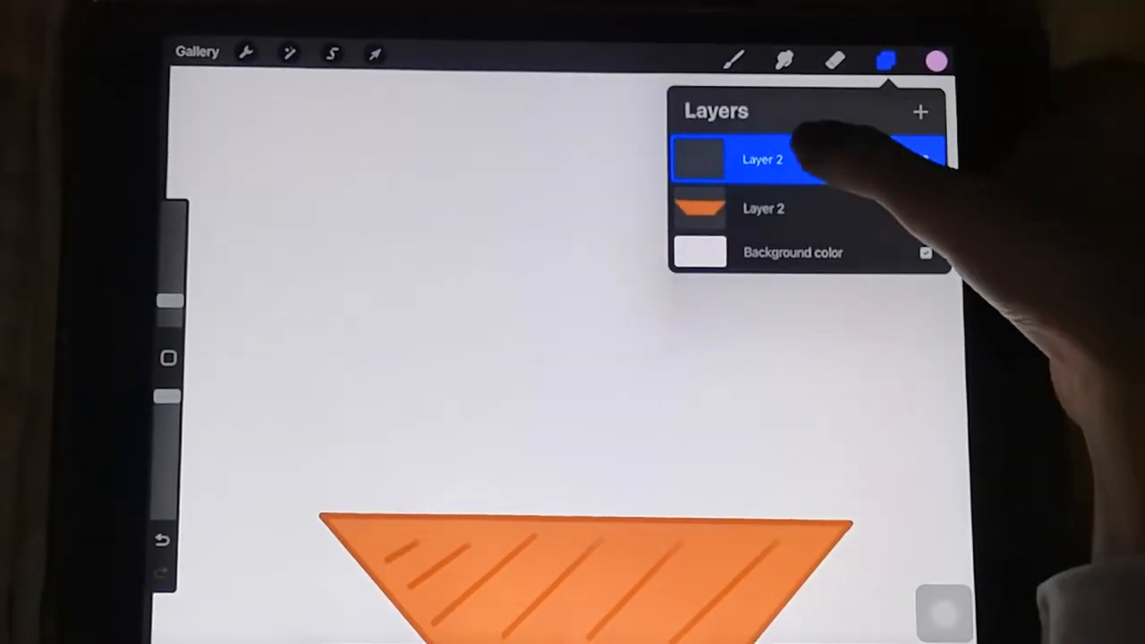
{"action": "left_click_drag", "start_coordinate": [778, 159], "coordinate": [779, 213]}
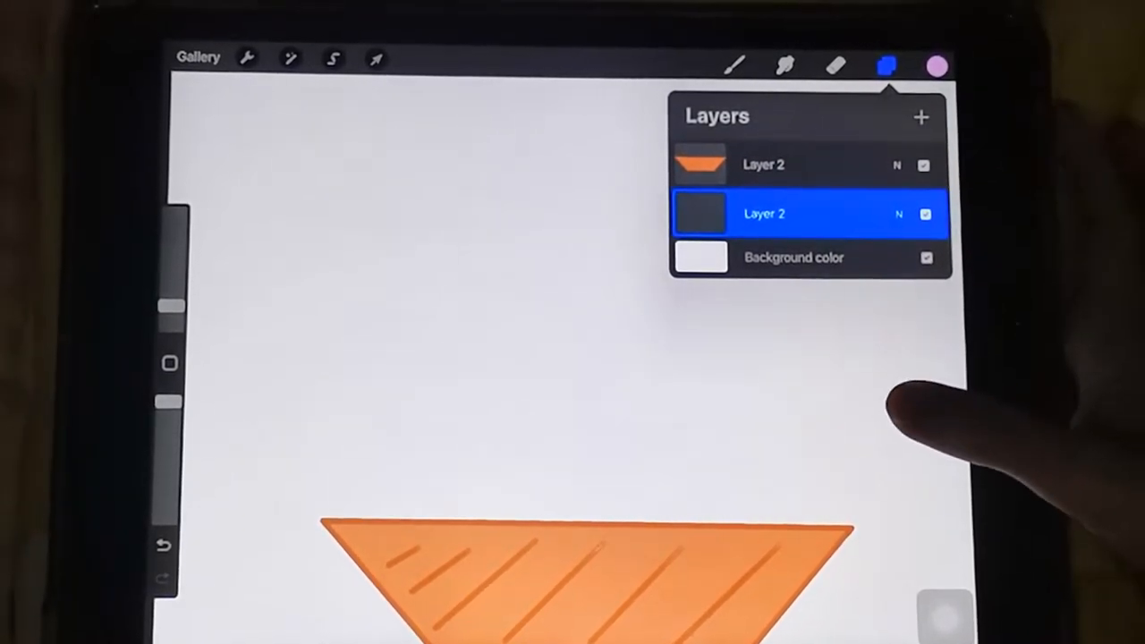
{"action": "left_click", "coordinate": [895, 65]}
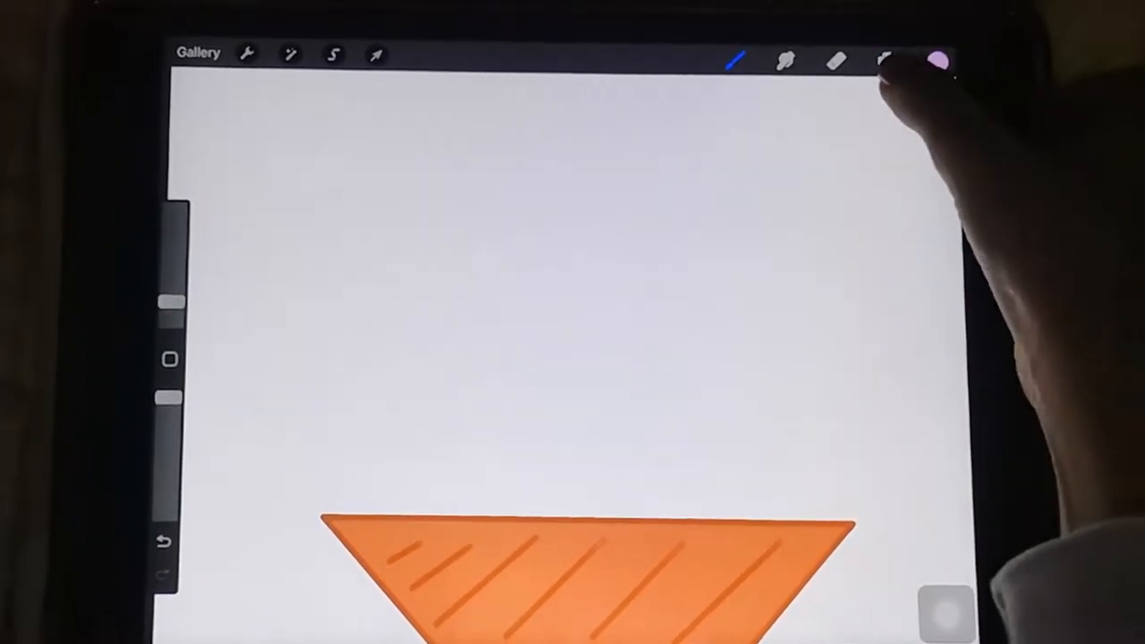
{"action": "left_click", "coordinate": [885, 59]}
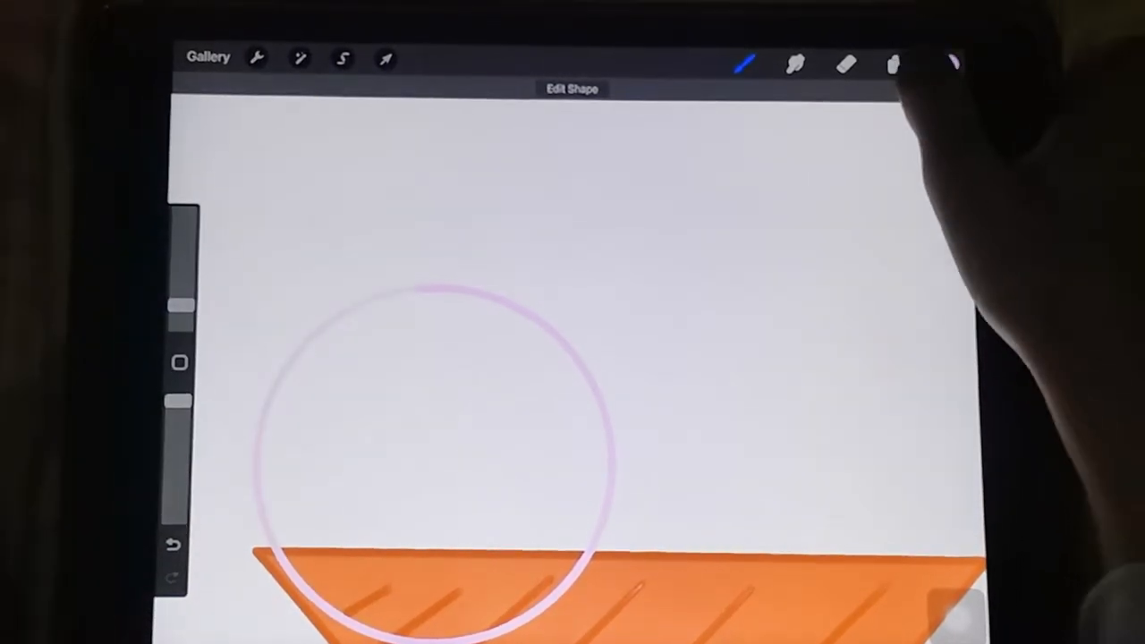
Draw a pale pink QuickShape circle on the lower layer and duplicate the circle layer
{"action": "left_click", "coordinate": [898, 62]}
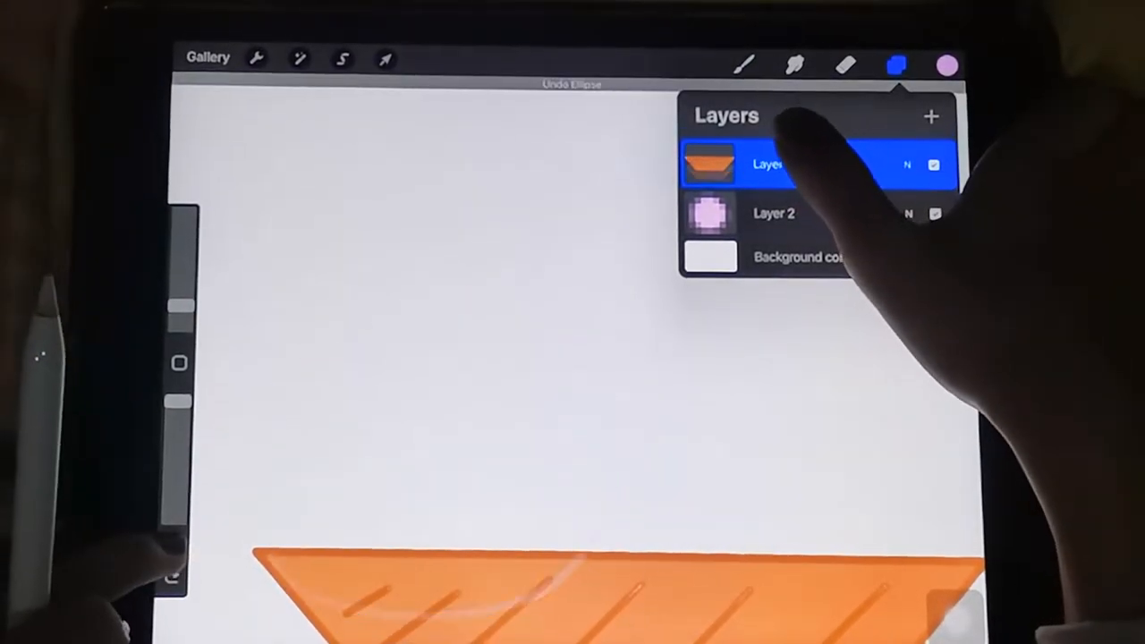
{"action": "left_click", "coordinate": [898, 64]}
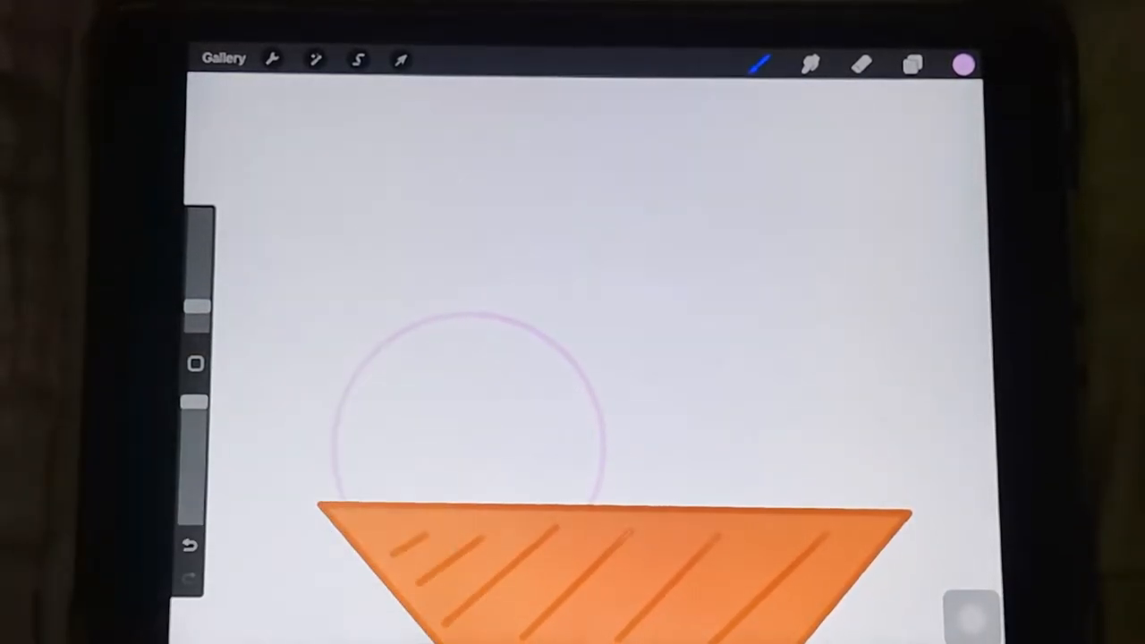
{"action": "left_click", "coordinate": [912, 64]}
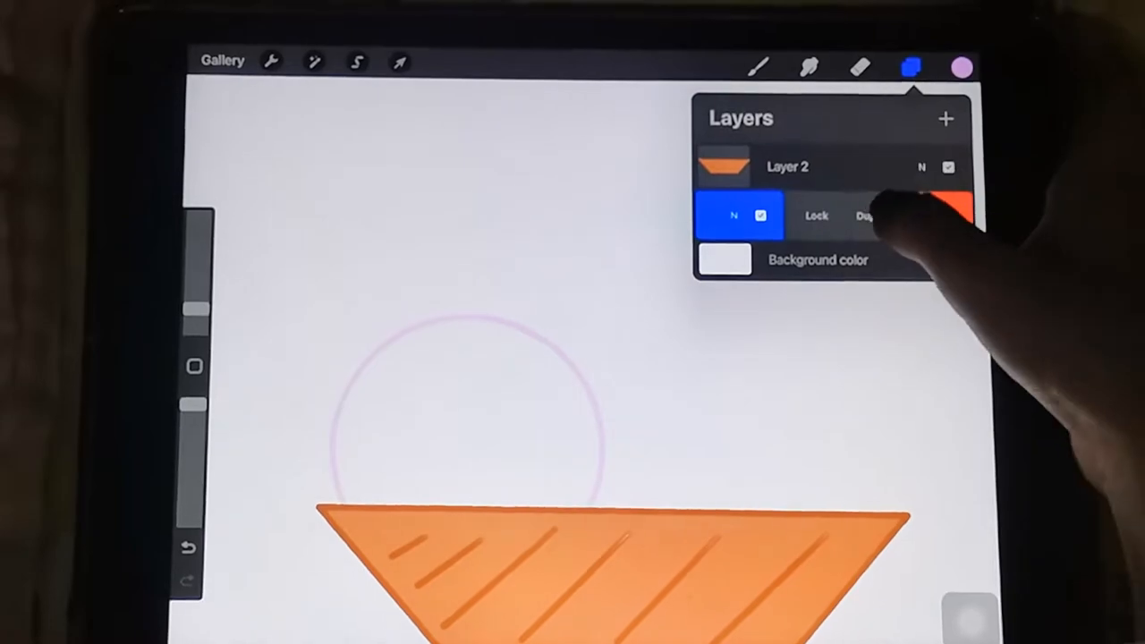
{"action": "left_click", "coordinate": [945, 118]}
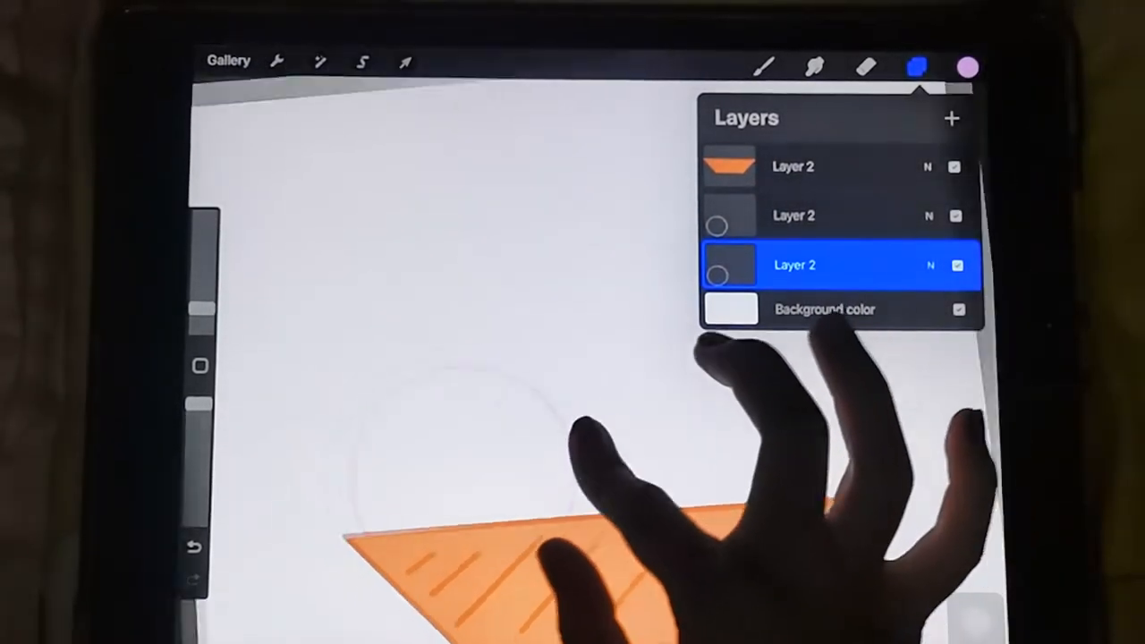
{"action": "left_click", "coordinate": [919, 65]}
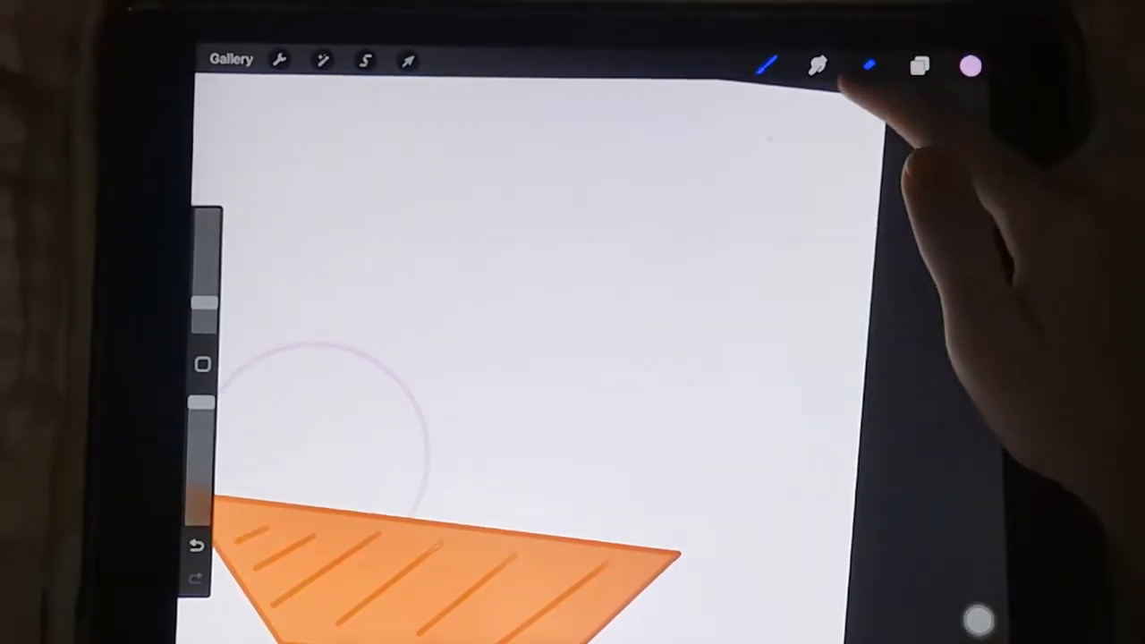
Tidy the circle with the eraser so it sits behind the top of the basket
{"action": "left_click", "coordinate": [868, 64]}
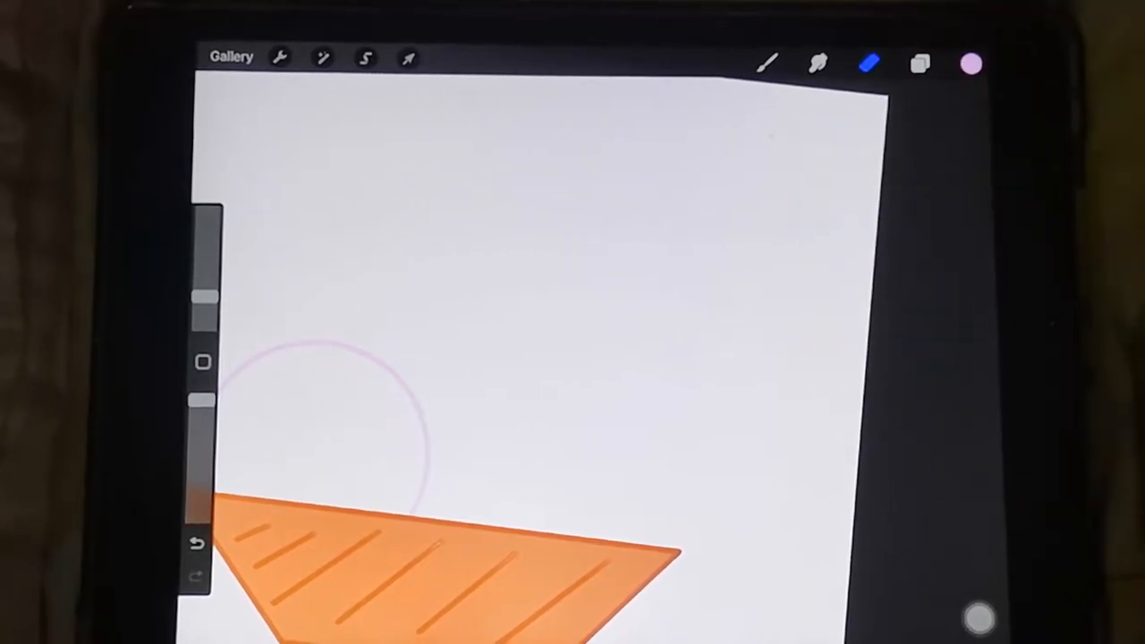
{"action": "left_click", "coordinate": [919, 63]}
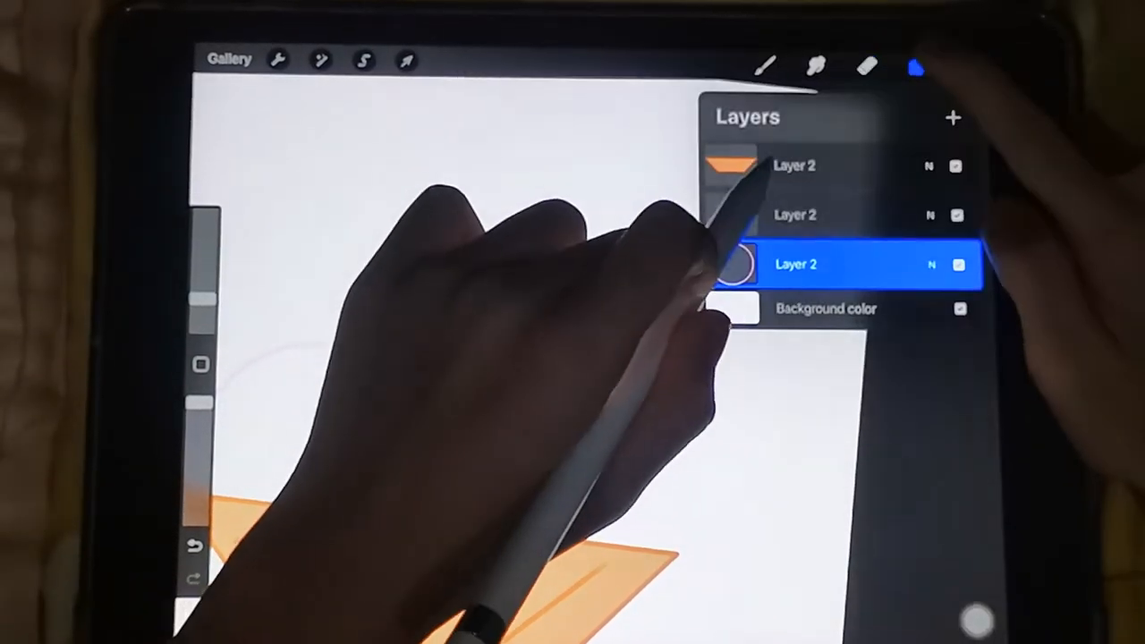
{"action": "left_click", "coordinate": [916, 64]}
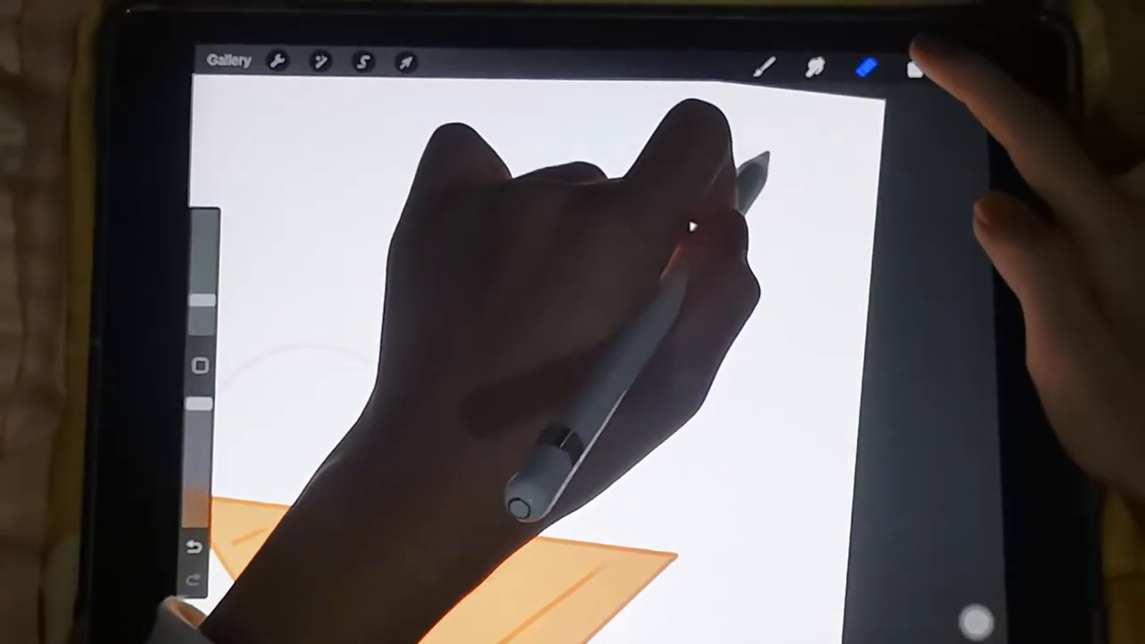
{"action": "left_click", "coordinate": [926, 64]}
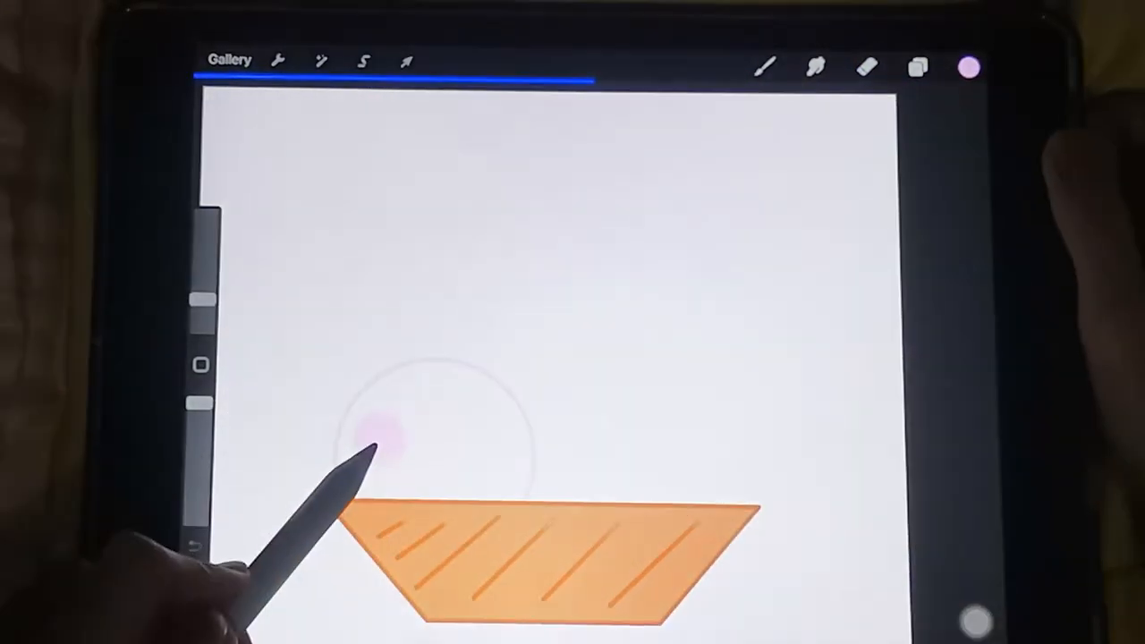
Fill the pink circle with colour and add a deep red filled scoop beside it behind the basket
{"action": "left_click", "coordinate": [916, 66]}
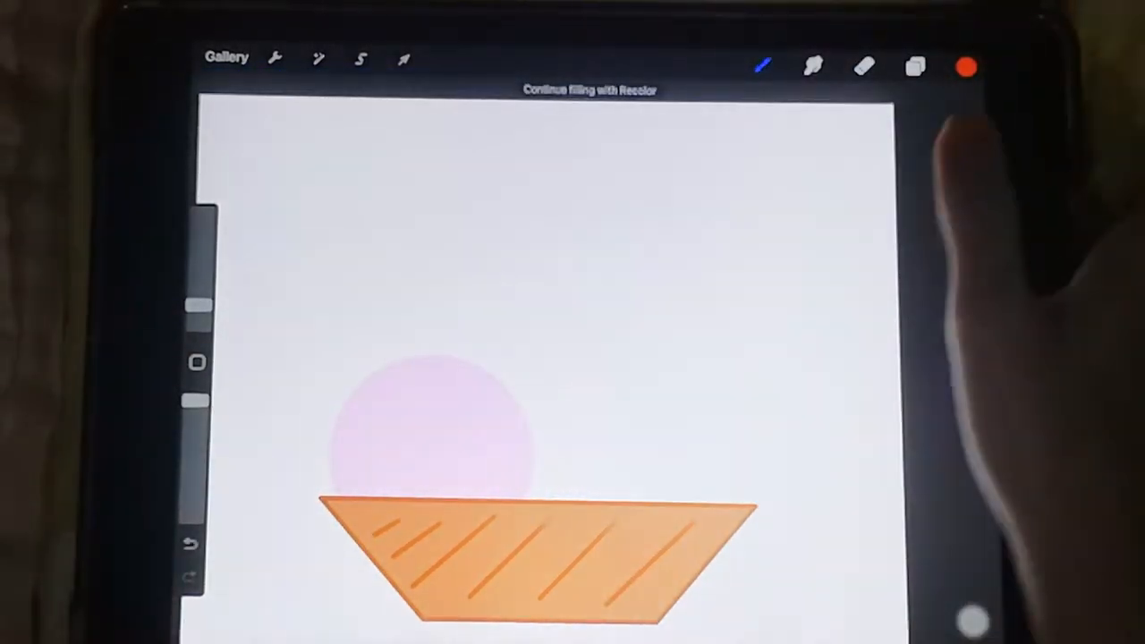
{"action": "left_click", "coordinate": [914, 68]}
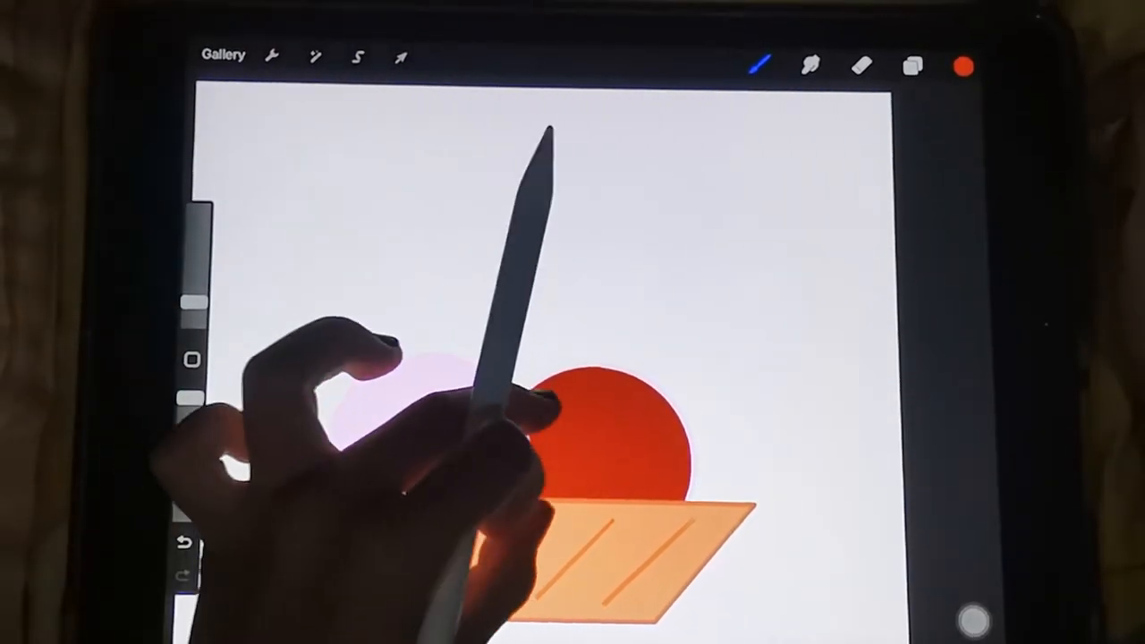
{"action": "left_click", "coordinate": [964, 67]}
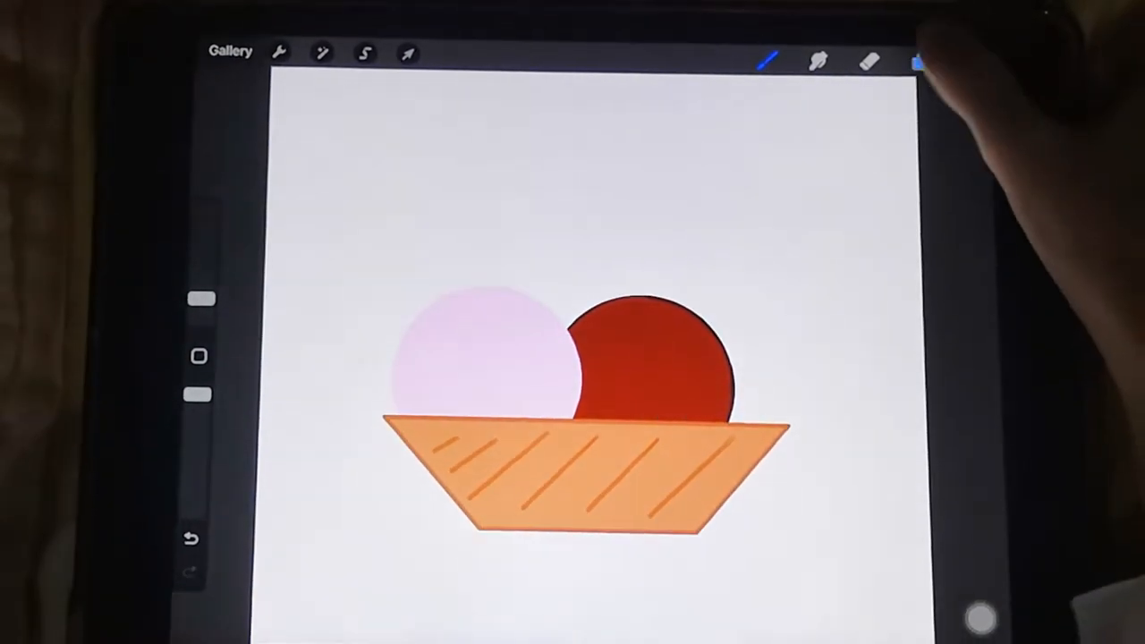
{"action": "left_click", "coordinate": [915, 61]}
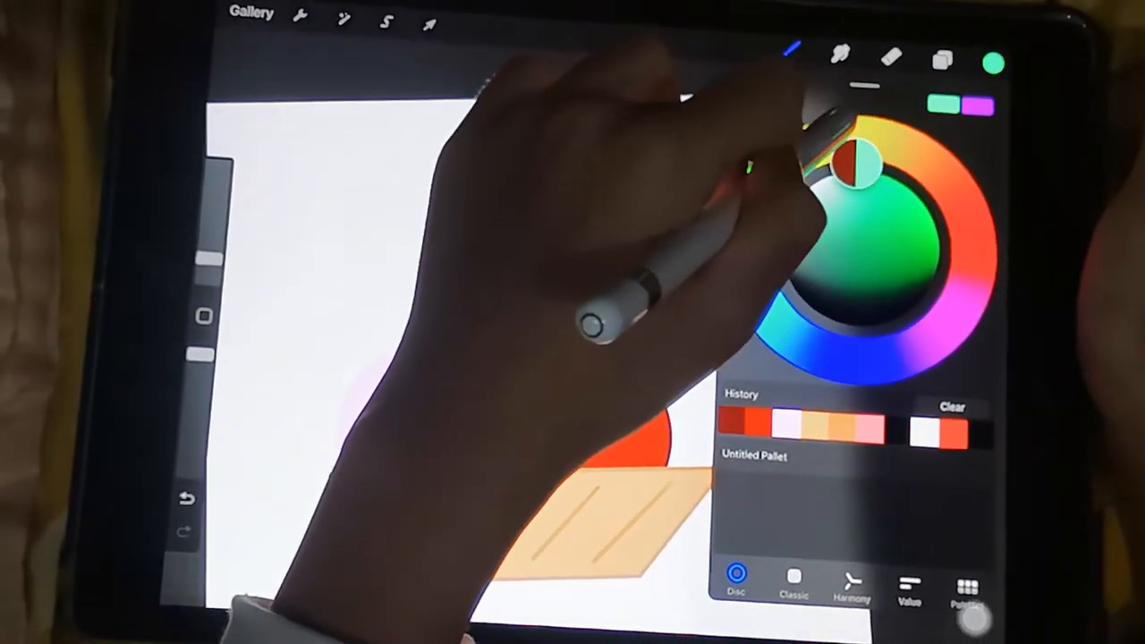
Add a mint green scoop on the right and scale the copied scoops to sit inside the basket
{"action": "left_click", "coordinate": [941, 61]}
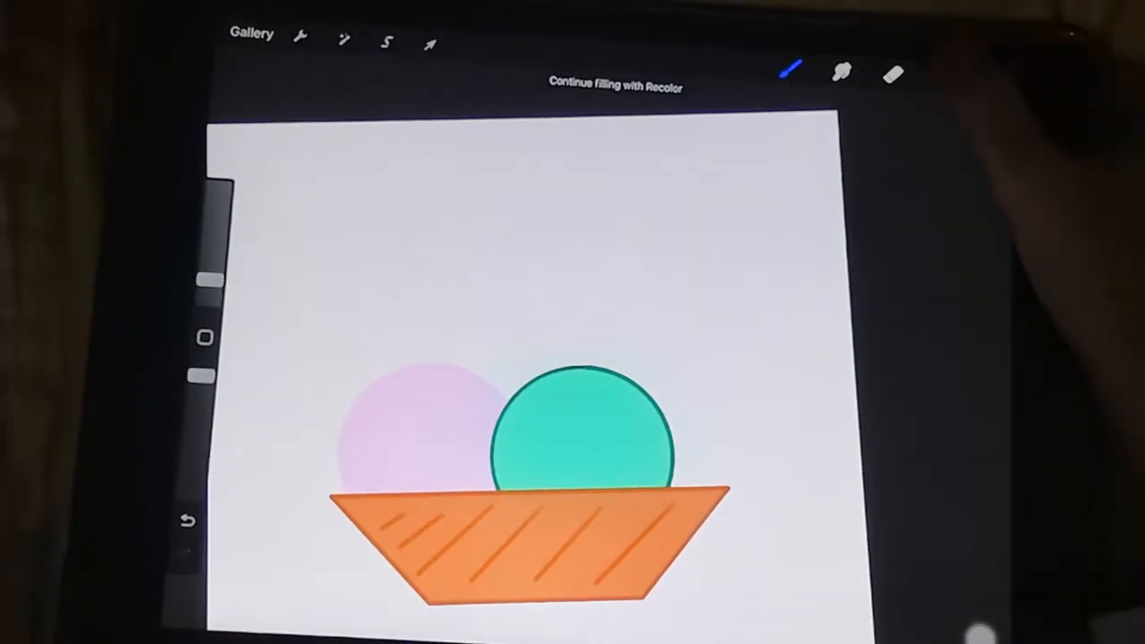
{"action": "left_click", "coordinate": [430, 43]}
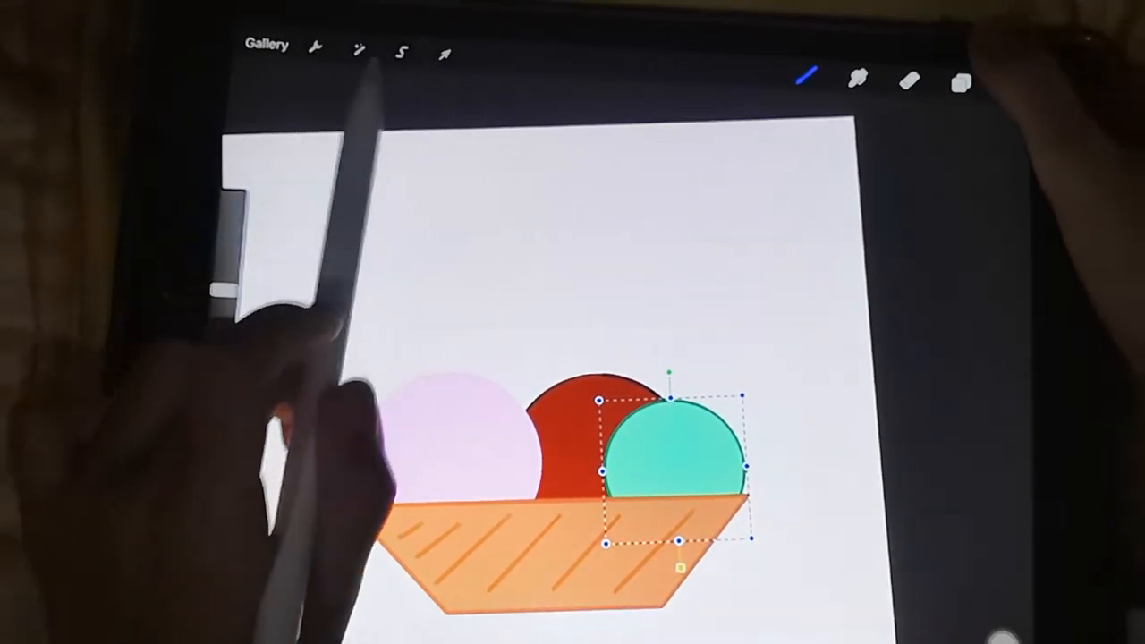
{"action": "left_click", "coordinate": [962, 82]}
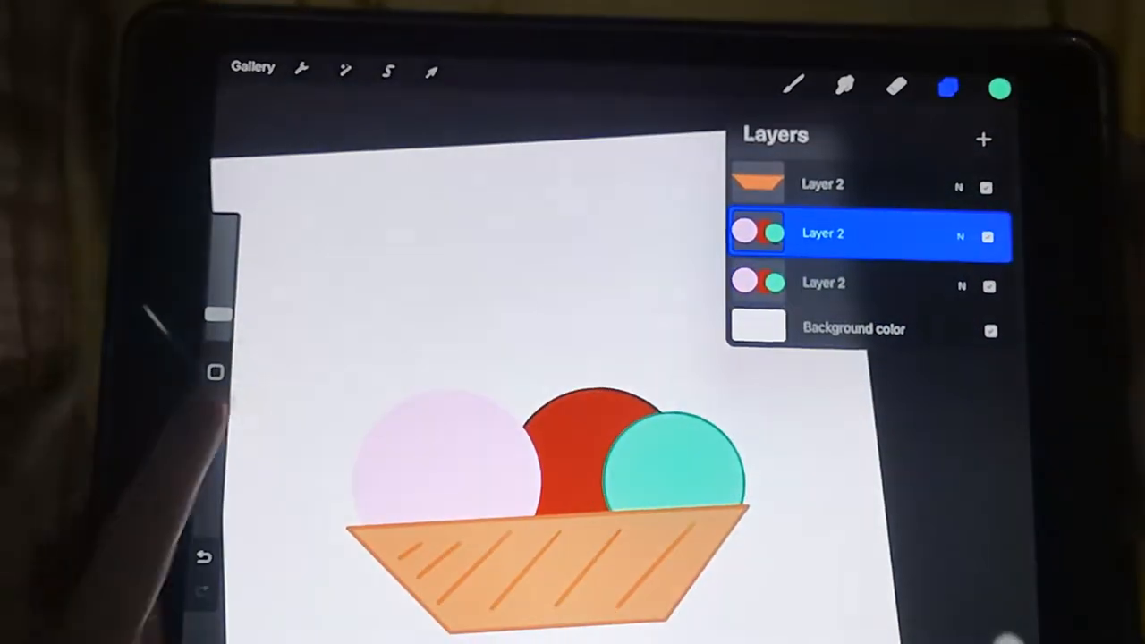
{"action": "left_click", "coordinate": [429, 71]}
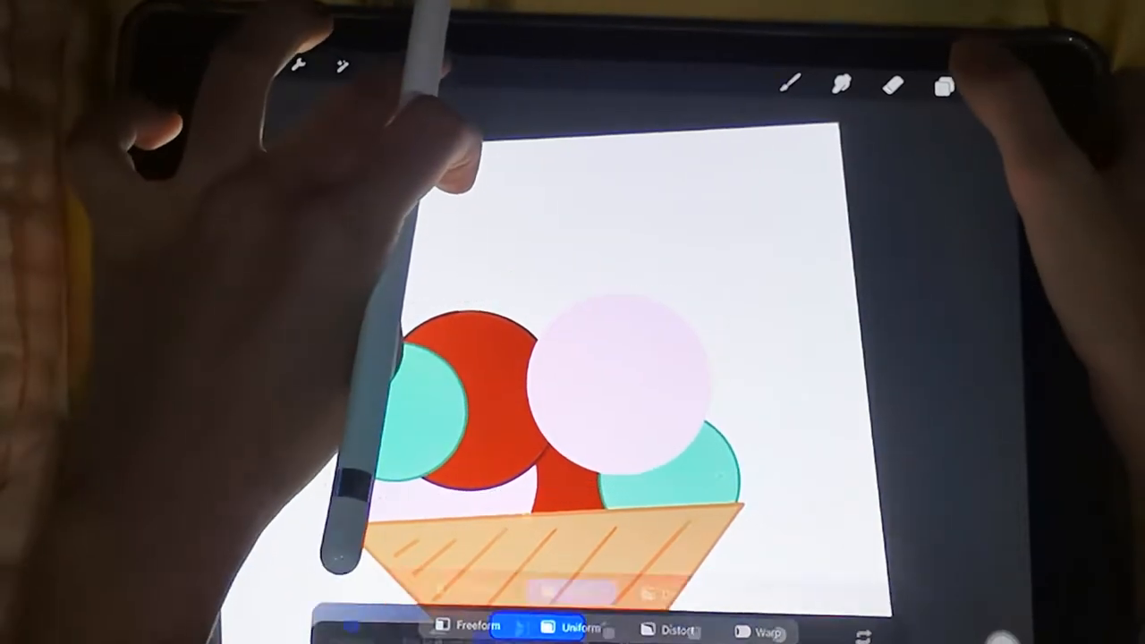
{"action": "left_click", "coordinate": [945, 86]}
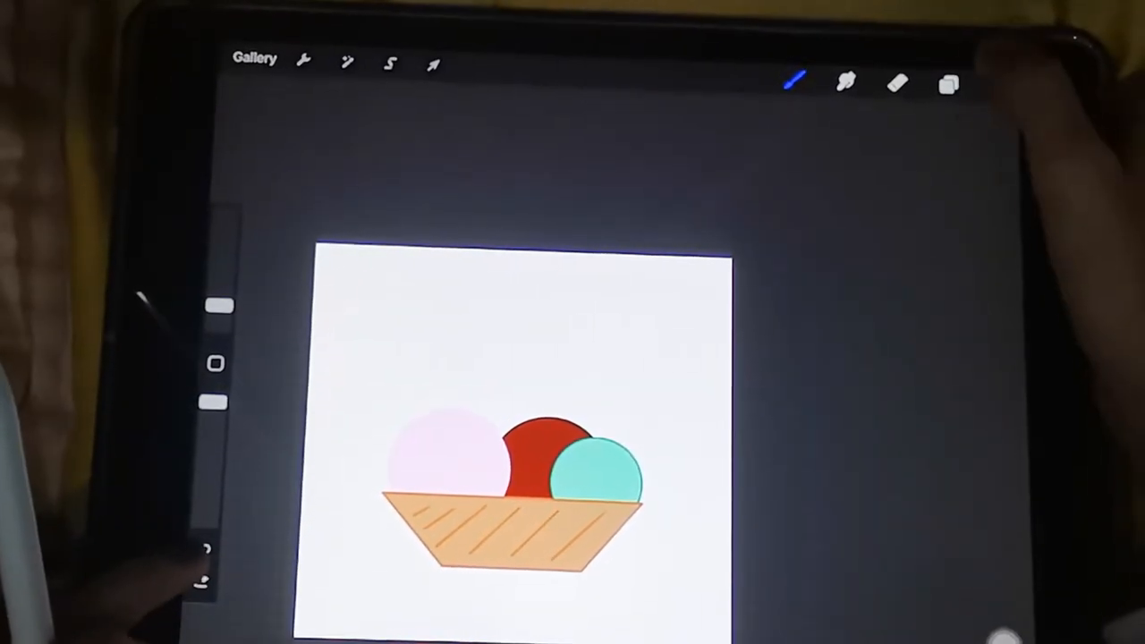
On a new layer, draw an elongated oval spoon across the pink scoop and fill it solid gray
{"action": "left_click", "coordinate": [948, 86]}
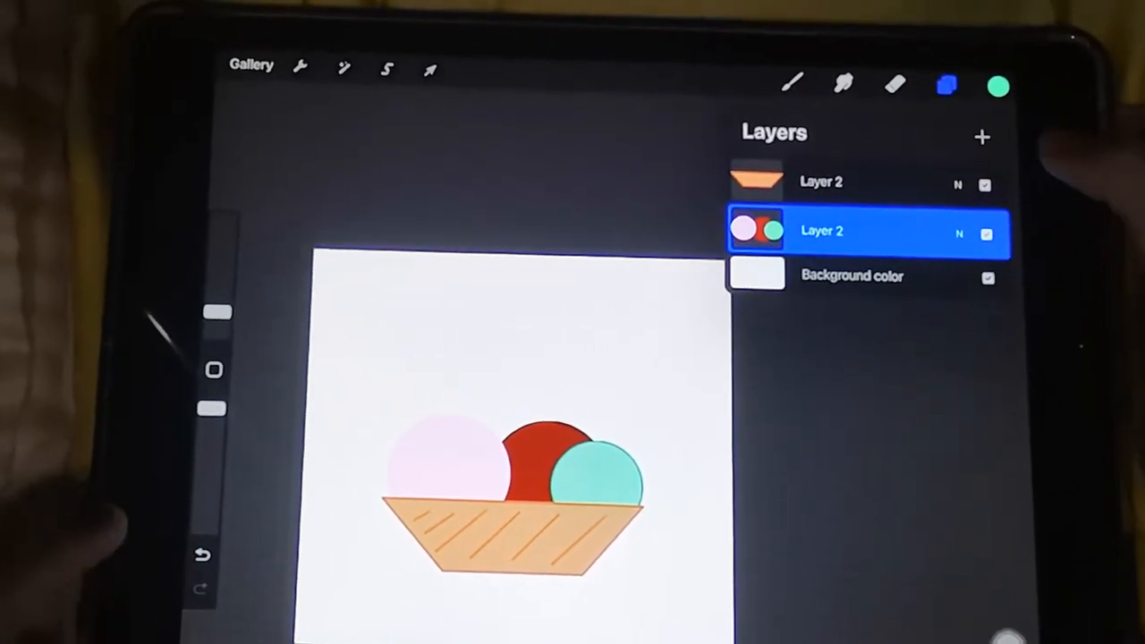
{"action": "left_click", "coordinate": [999, 86]}
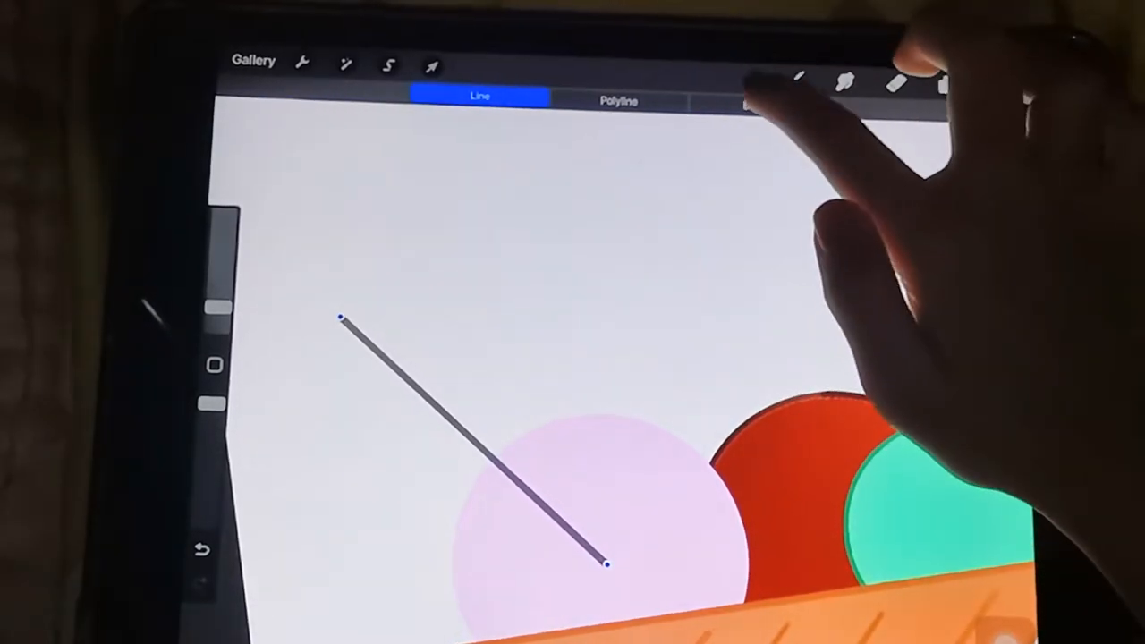
{"action": "left_click", "coordinate": [758, 100]}
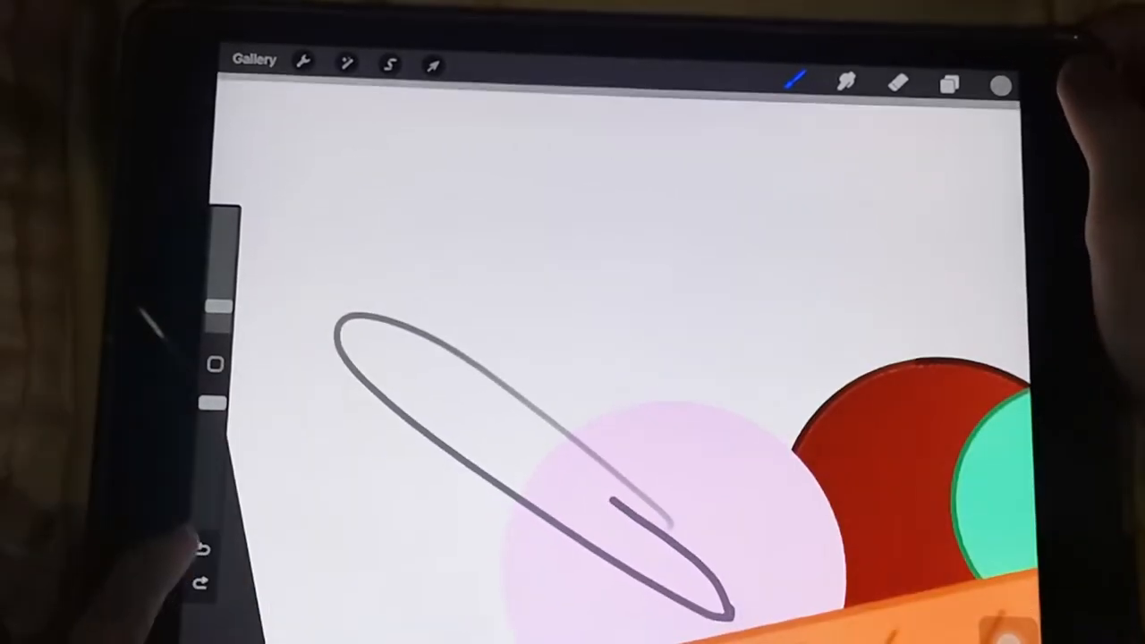
{"action": "left_click", "coordinate": [948, 86]}
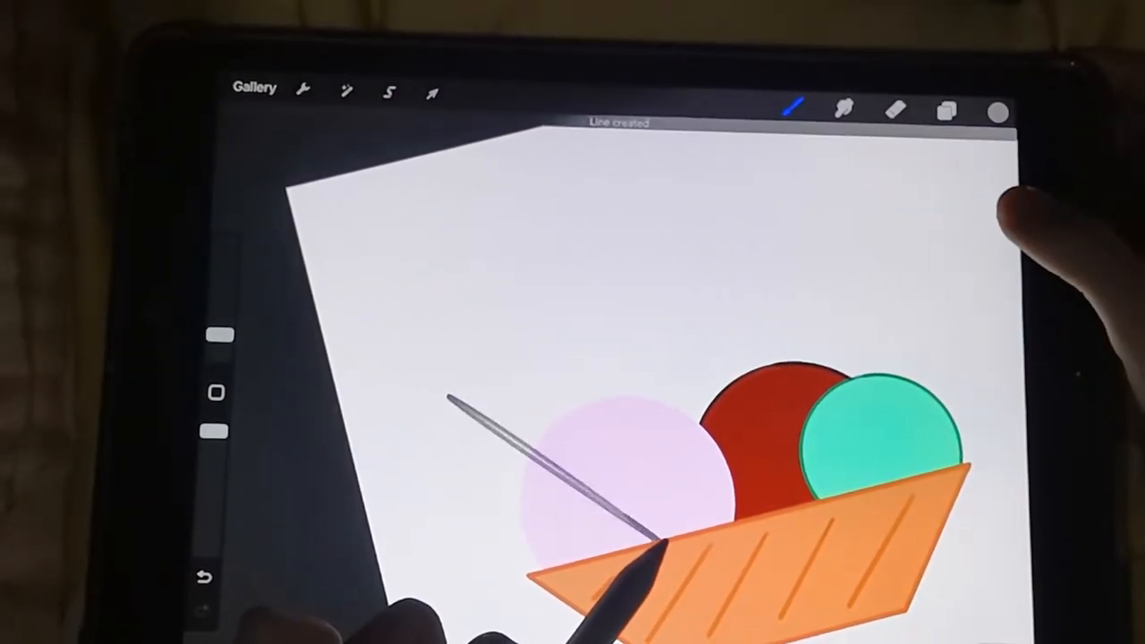
{"action": "left_click_drag", "start_coordinate": [457, 397], "coordinate": [653, 545]}
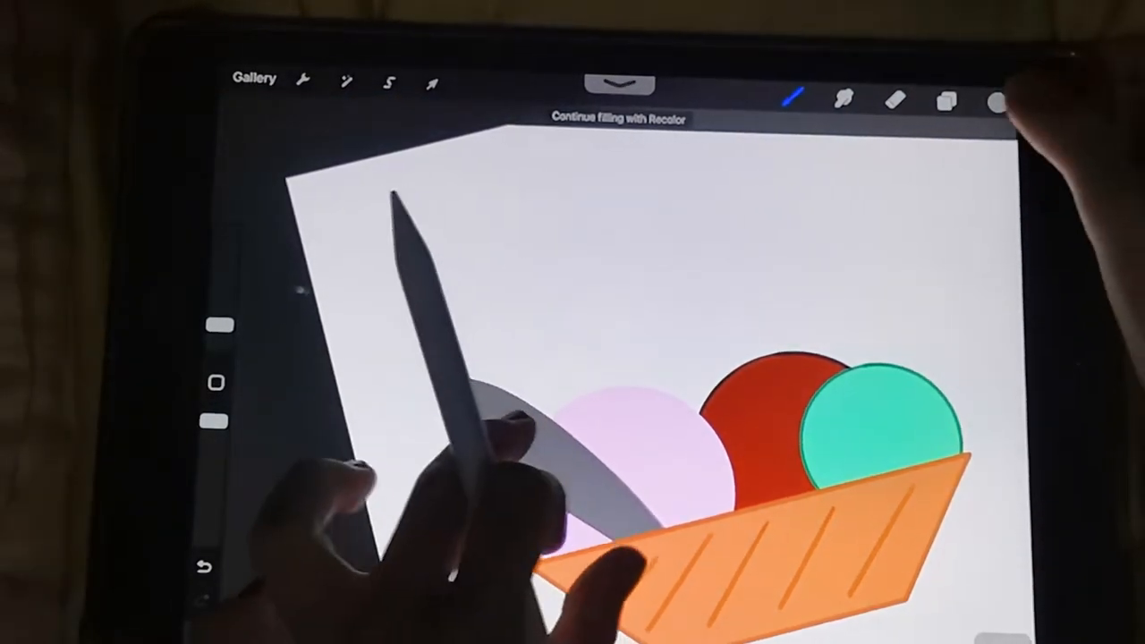
{"action": "left_click", "coordinate": [945, 85]}
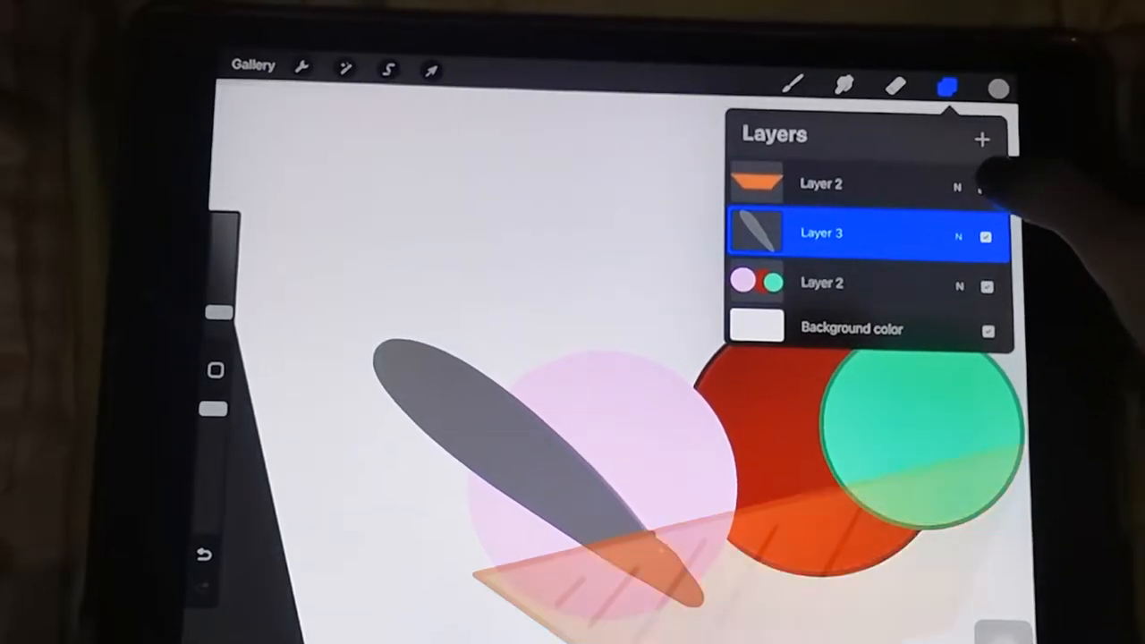
Alpha Lock the spoon layer and paint a darker gray shadow along its lower edge
{"action": "left_click", "coordinate": [999, 85]}
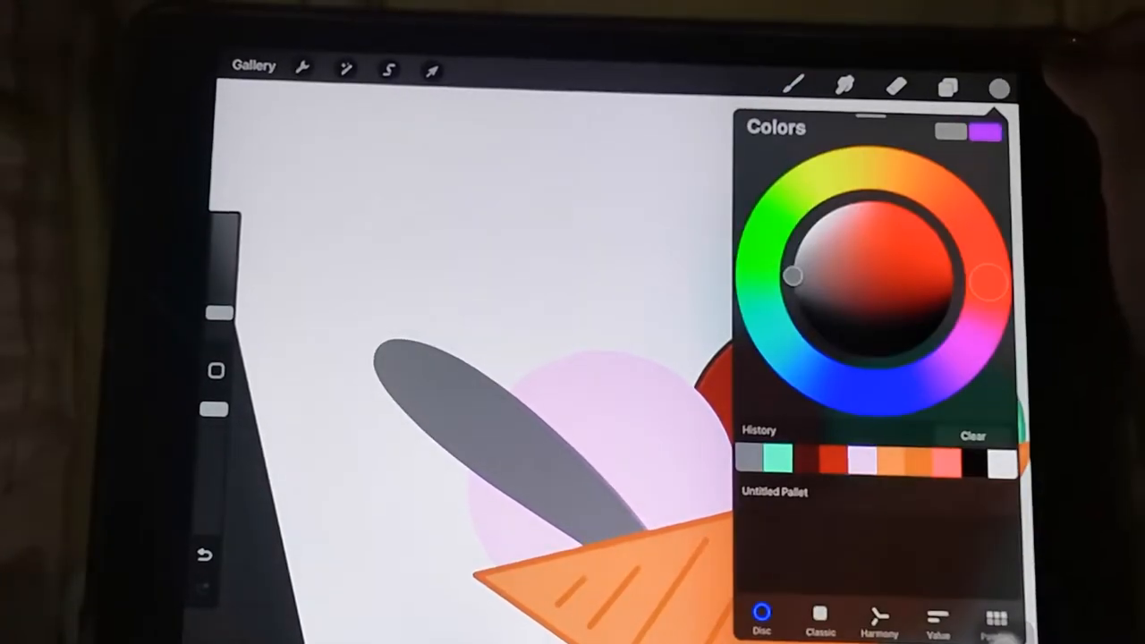
{"action": "left_click", "coordinate": [948, 86]}
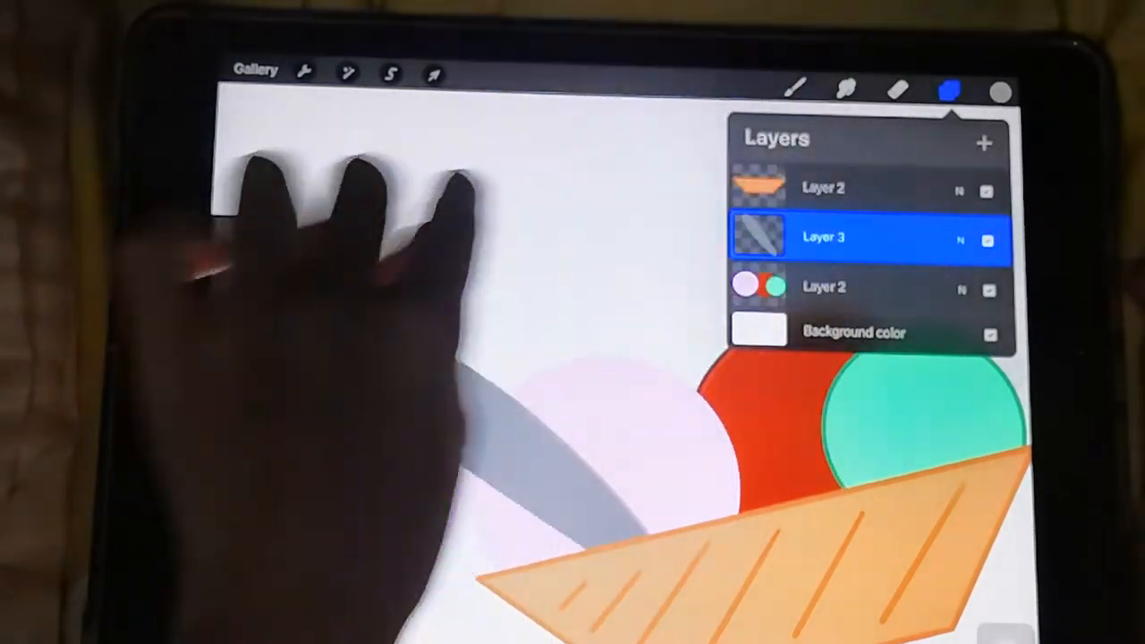
{"action": "left_click", "coordinate": [823, 186]}
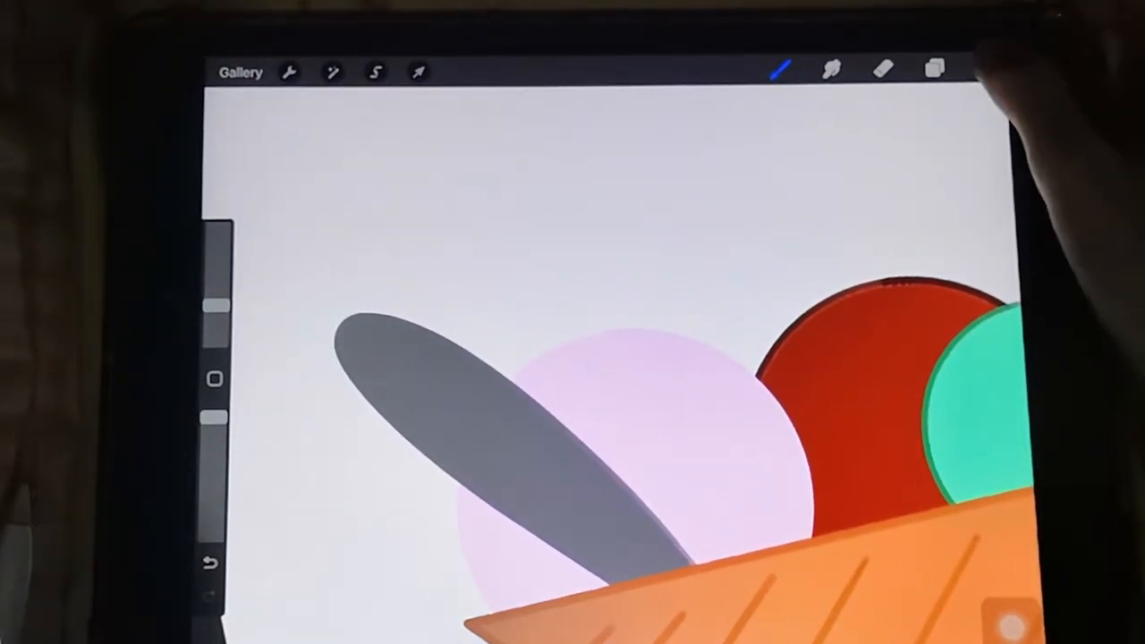
{"action": "left_click", "coordinate": [986, 72]}
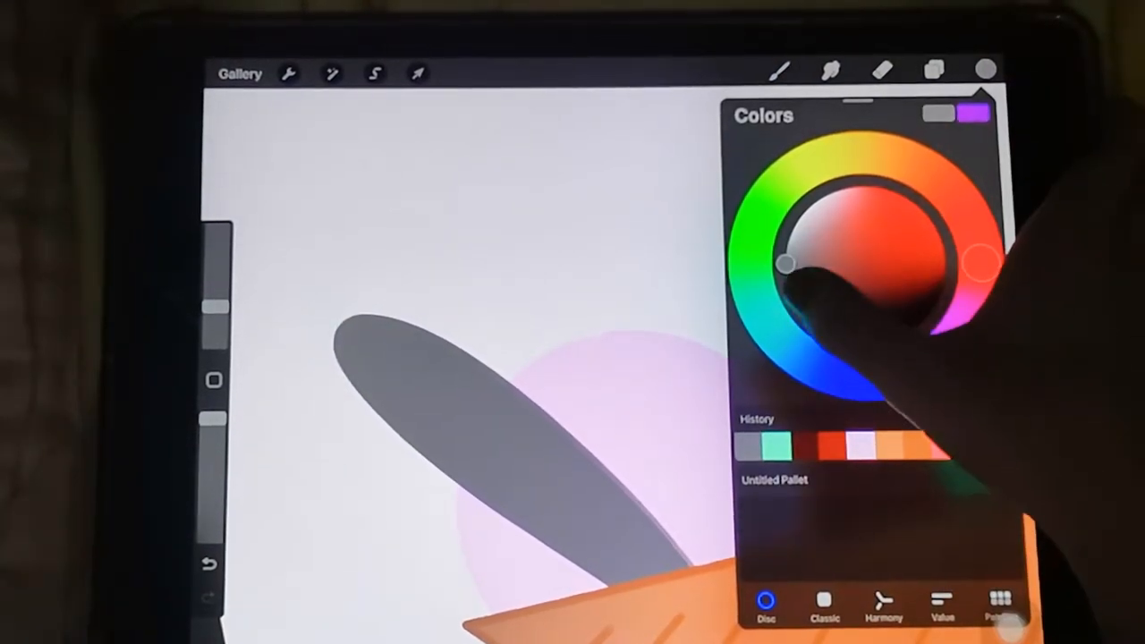
{"action": "left_click", "coordinate": [935, 72]}
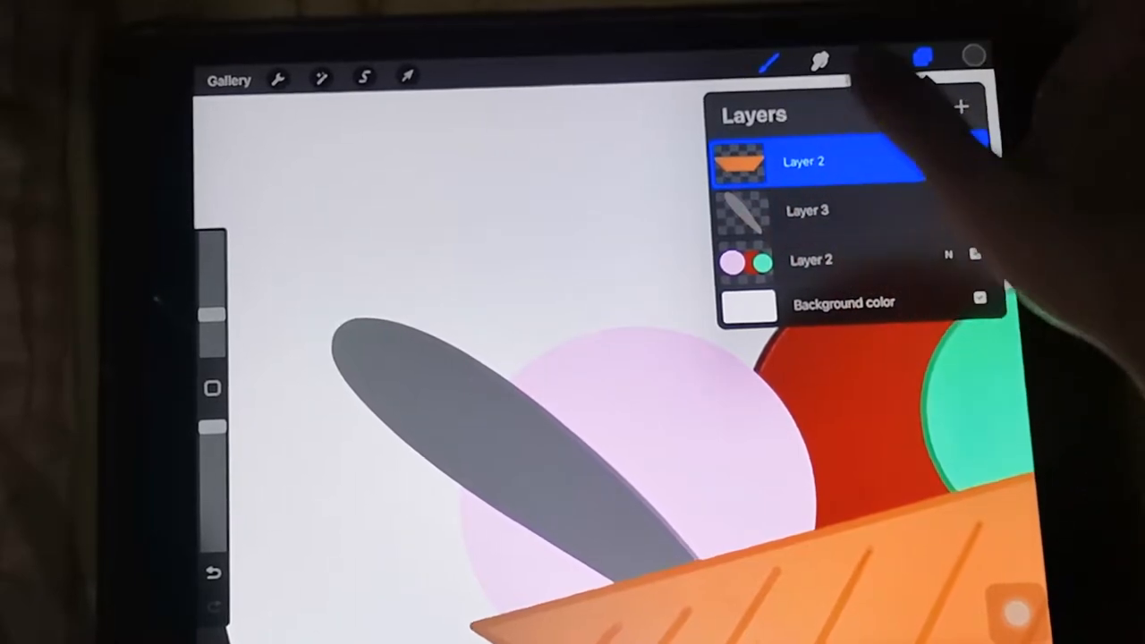
{"action": "left_click", "coordinate": [934, 57]}
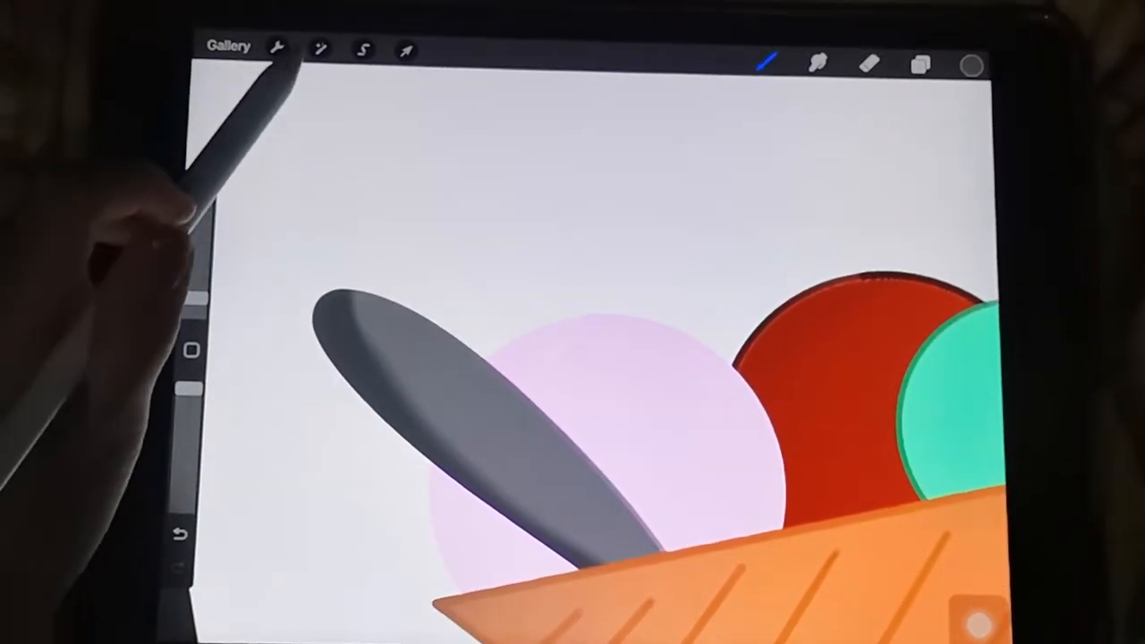
Apply a blur of about 18% in Adjustments so the spoon shading blends into a smooth gradient
{"action": "left_click", "coordinate": [318, 61]}
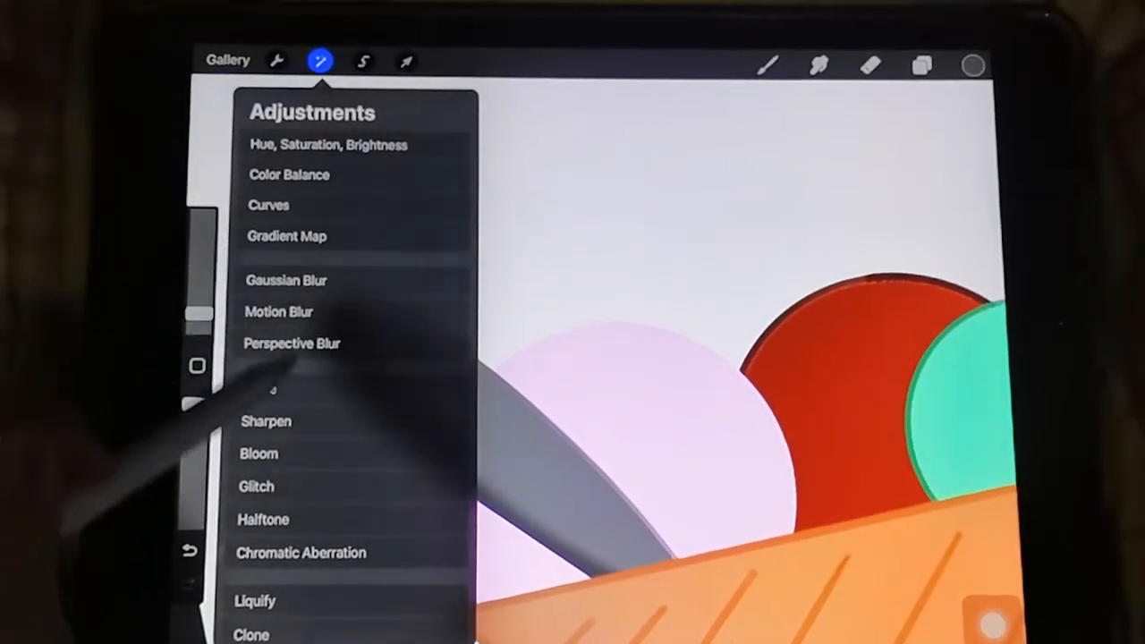
{"action": "left_click", "coordinate": [254, 601]}
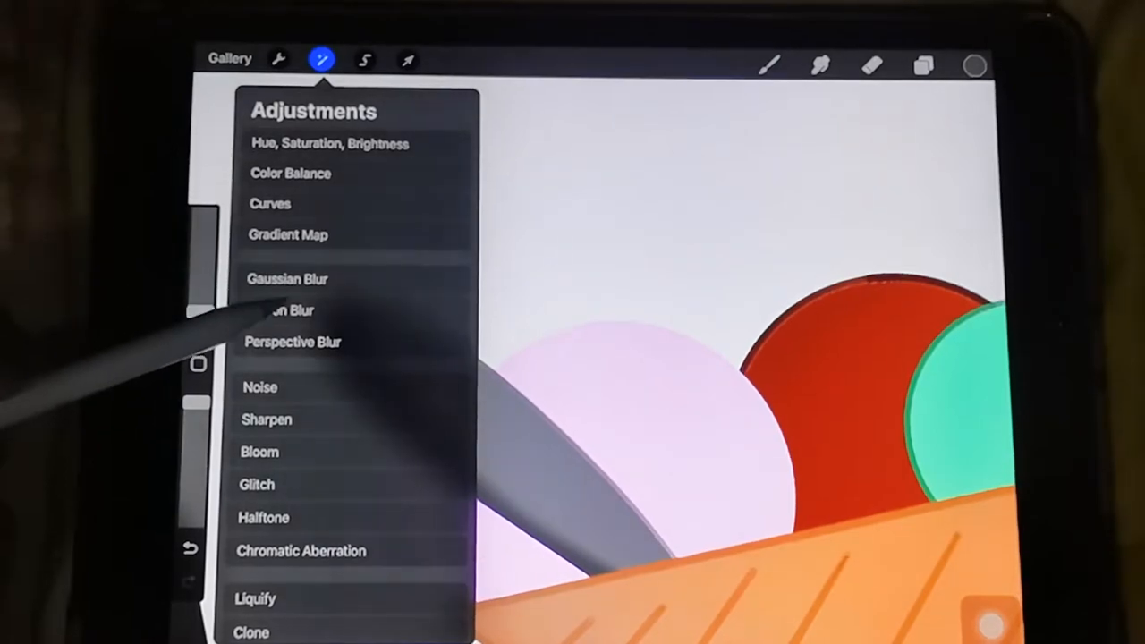
{"action": "left_click", "coordinate": [279, 311]}
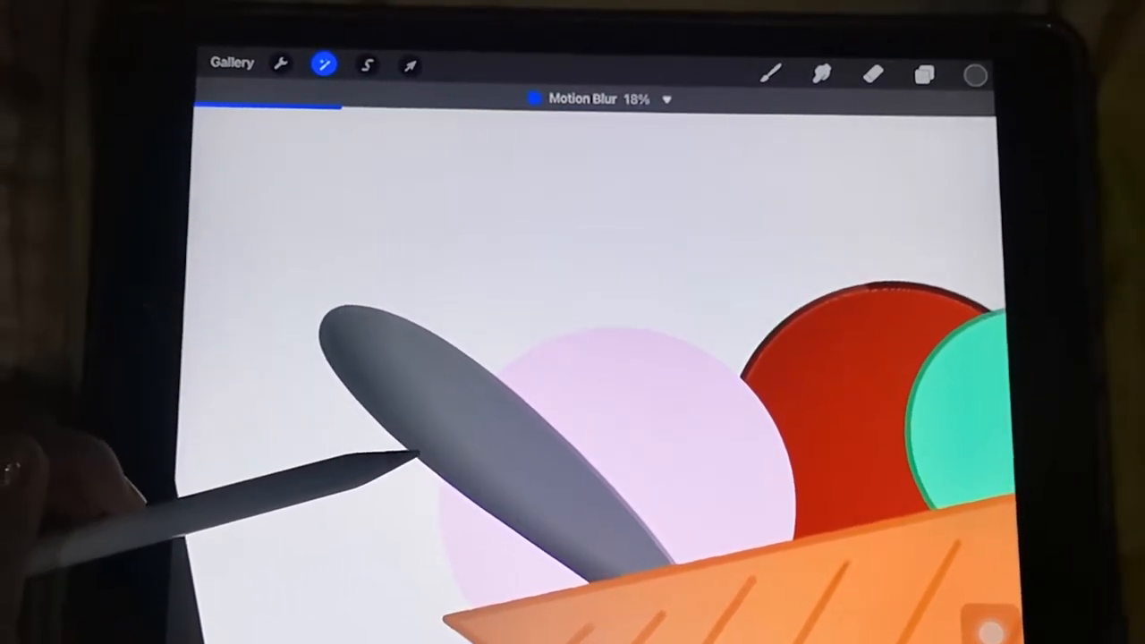
{"action": "left_click", "coordinate": [773, 61]}
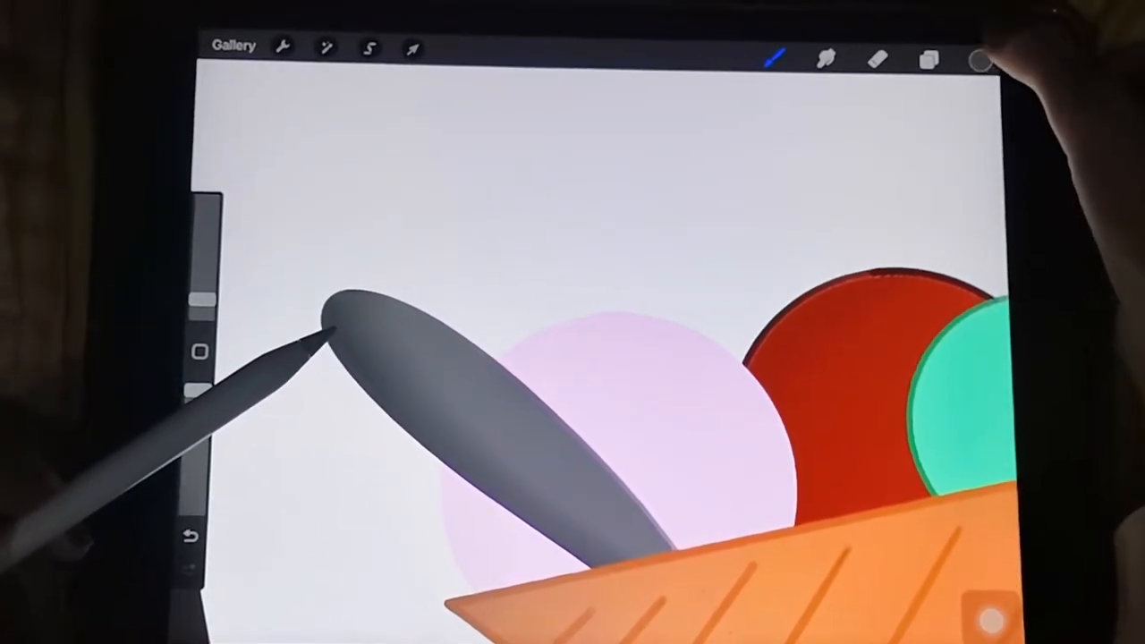
{"action": "left_click", "coordinate": [975, 61]}
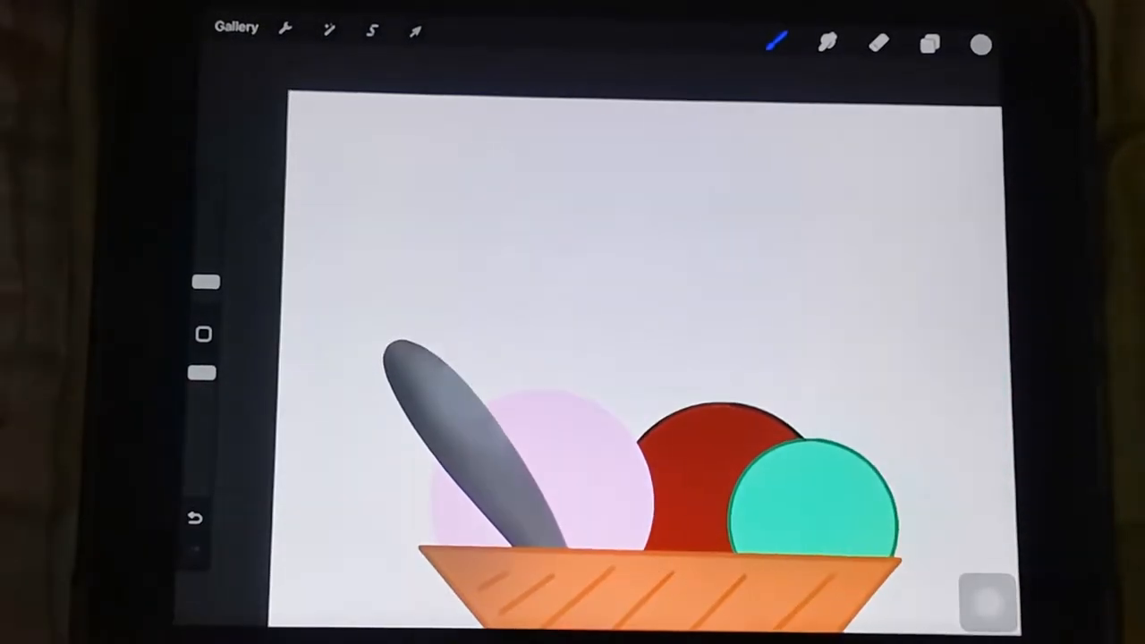
{"action": "left_click", "coordinate": [928, 43]}
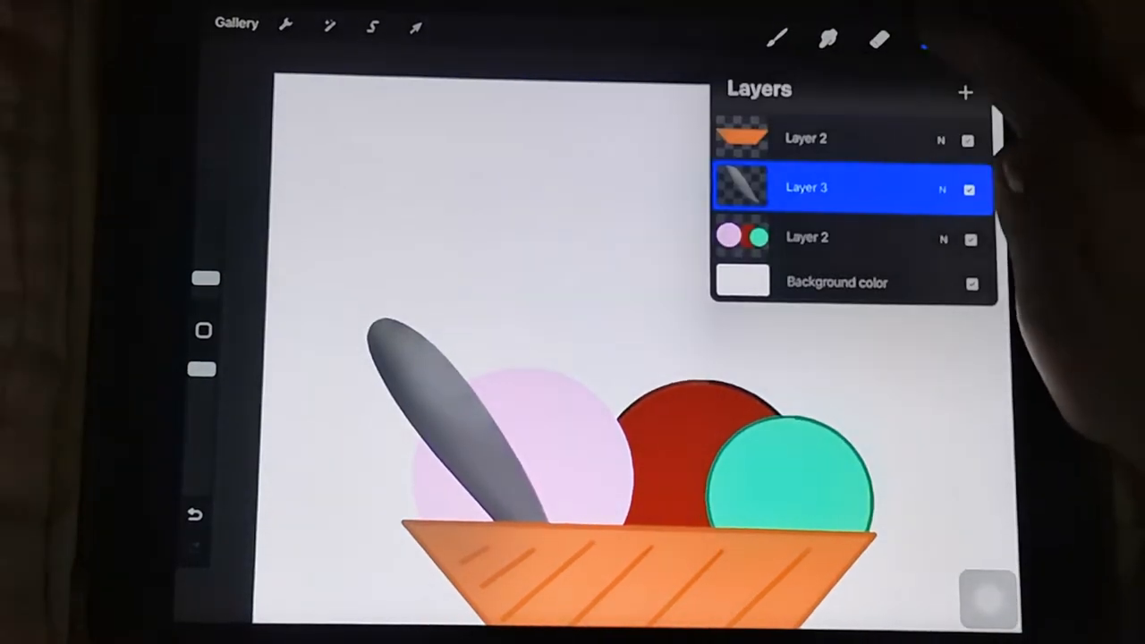
Airbrush darker brown shadows and soft lighter highlights onto the basket layer
{"action": "left_click", "coordinate": [981, 43]}
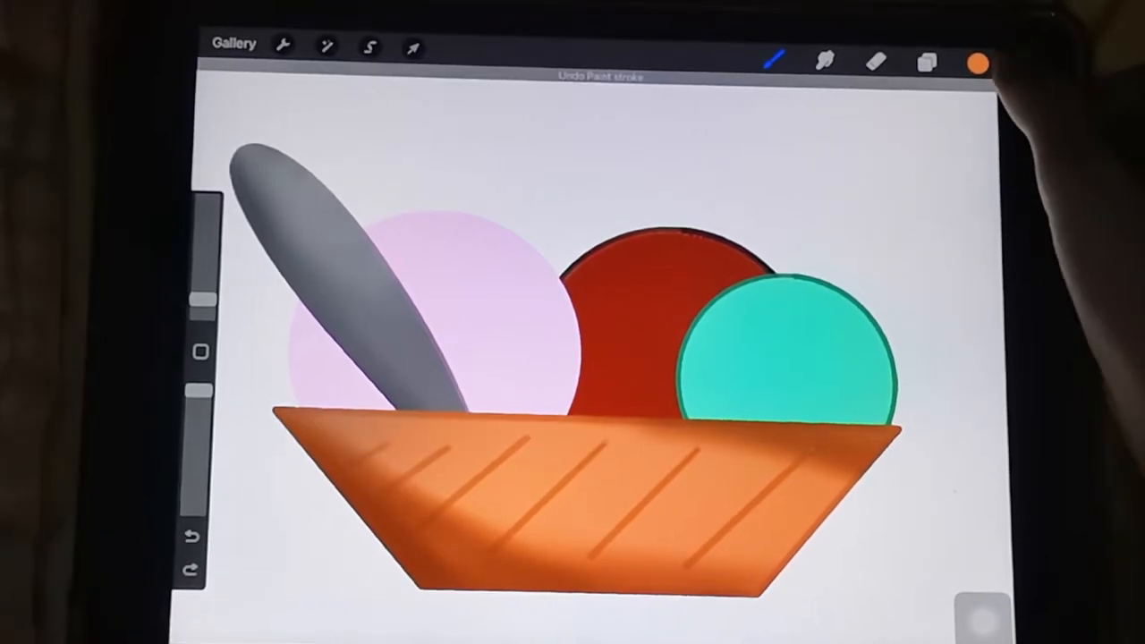
{"action": "left_click", "coordinate": [973, 63]}
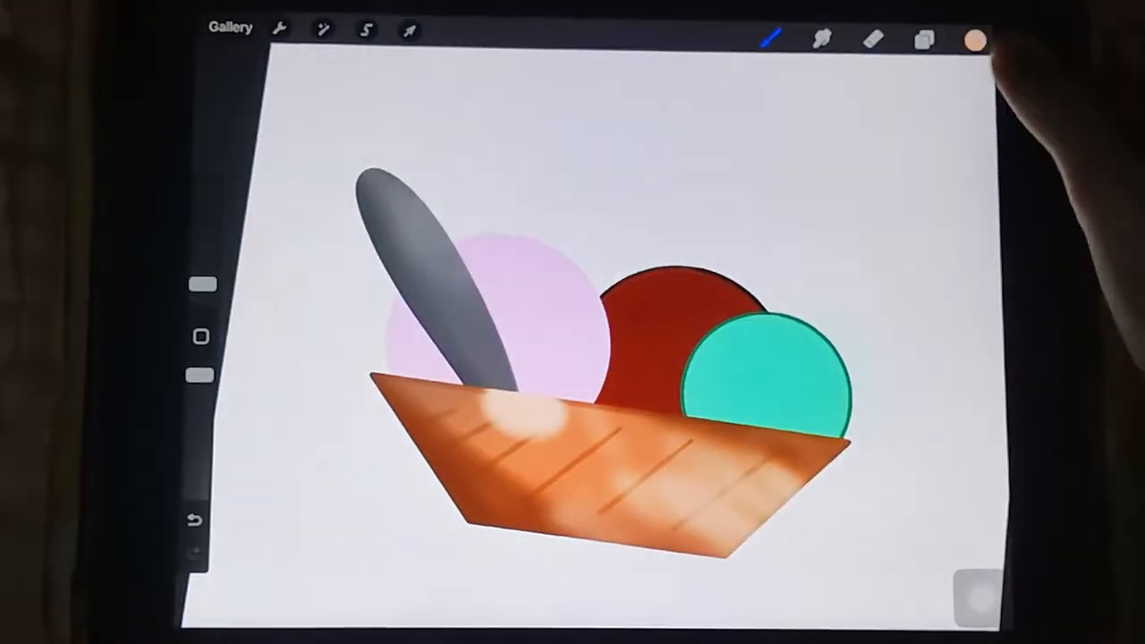
{"action": "left_click", "coordinate": [923, 39]}
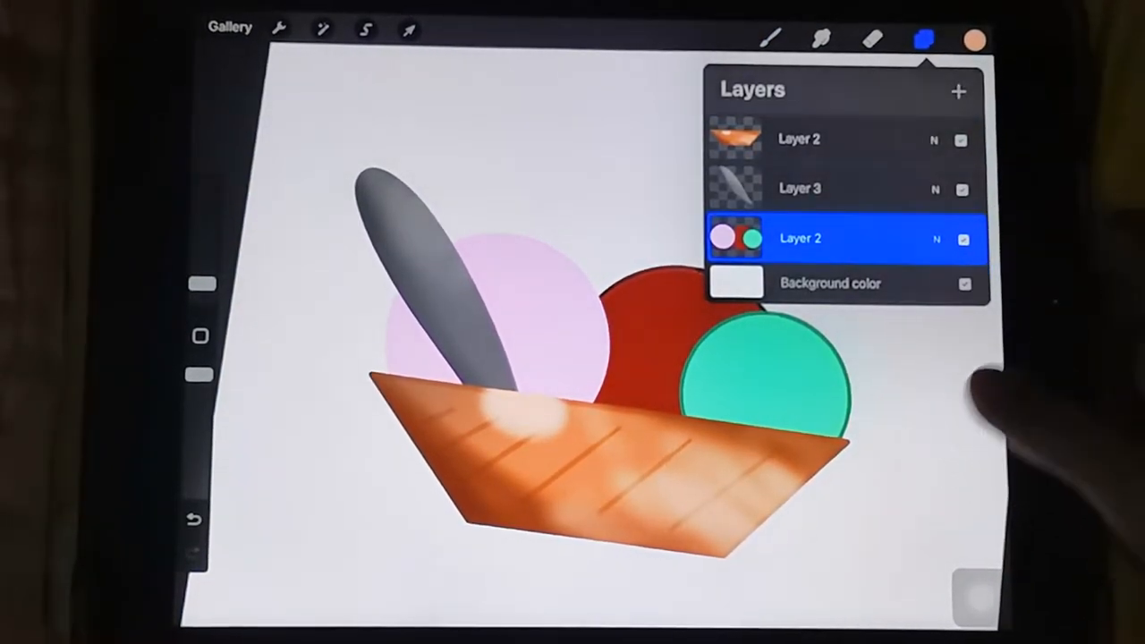
On the scoops layer, paint darker green shading and pale highlight spots on the mint scoop, then pick red
{"action": "left_click", "coordinate": [975, 40]}
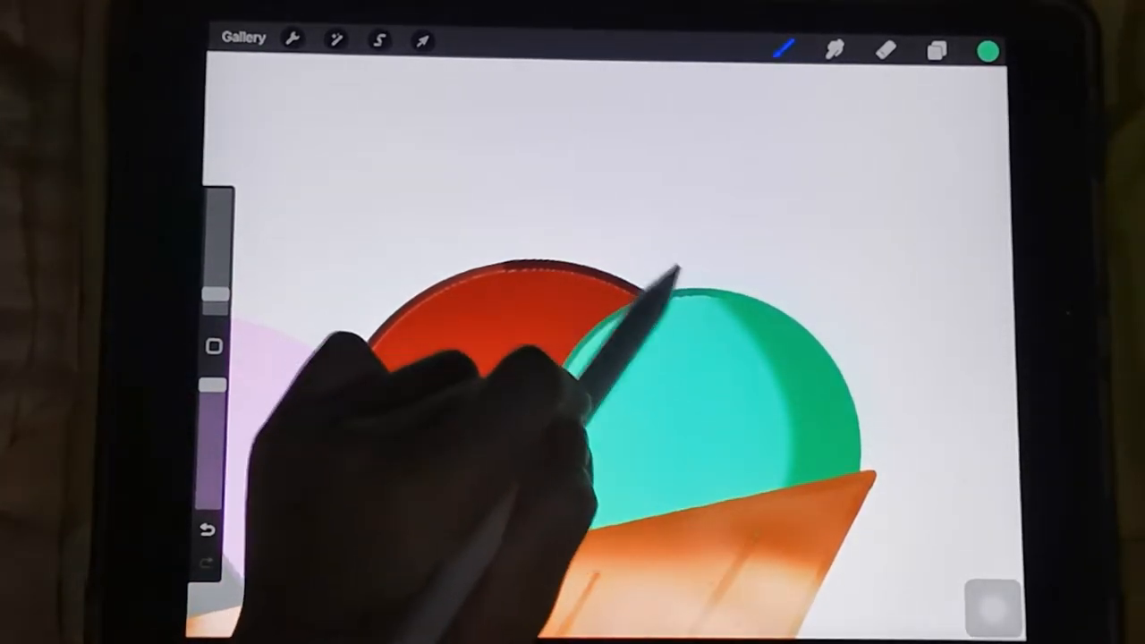
{"action": "left_click", "coordinate": [987, 50]}
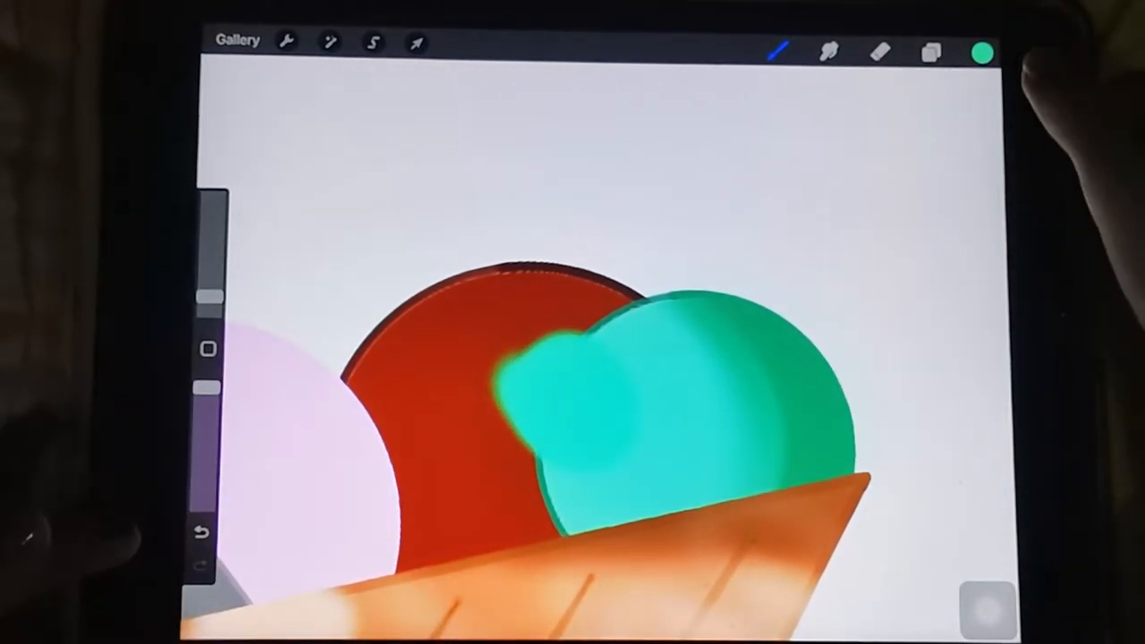
{"action": "left_click", "coordinate": [980, 54]}
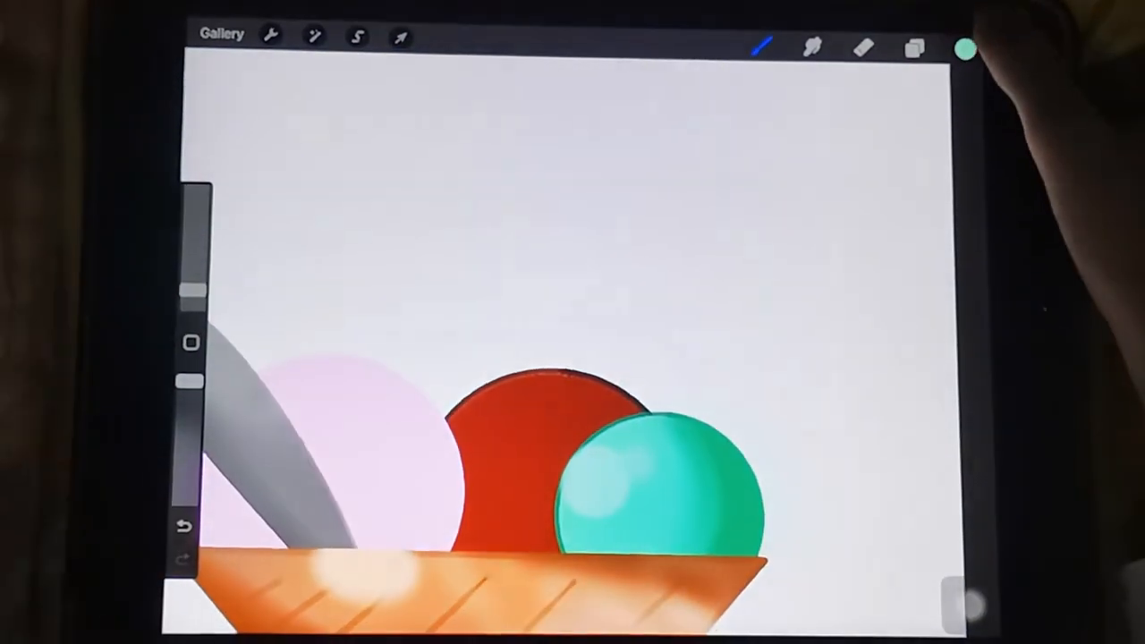
{"action": "left_click", "coordinate": [965, 50]}
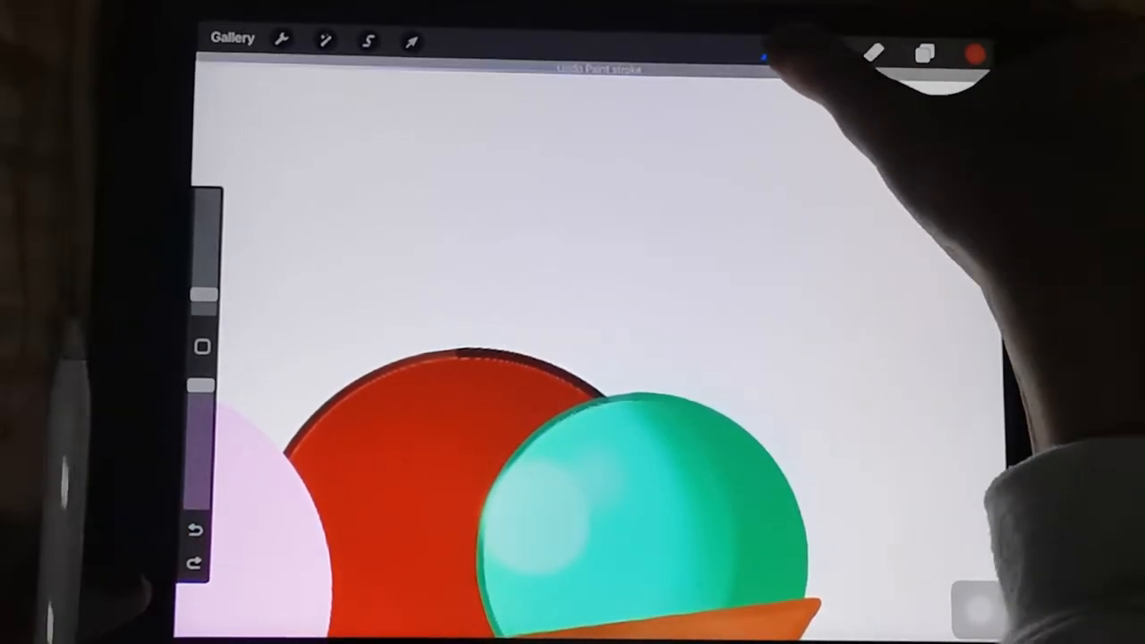
Speckle the mint scoop with tiny dark chocolate chips using a library brush, then switch to the Soft Brush
{"action": "left_click", "coordinate": [771, 55]}
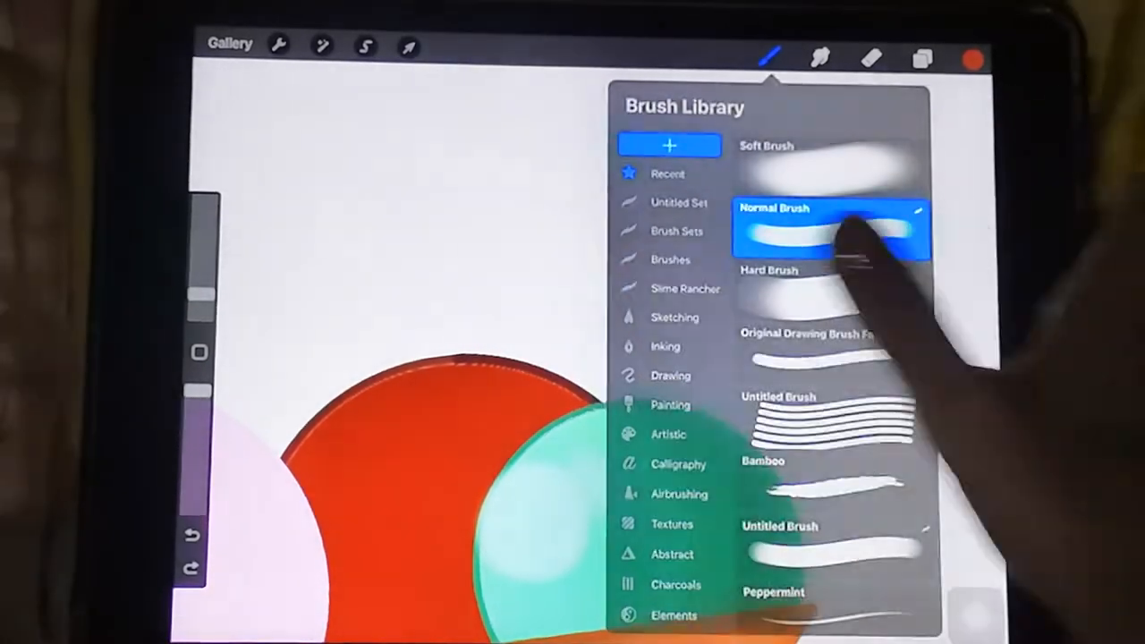
{"action": "left_click", "coordinate": [809, 229]}
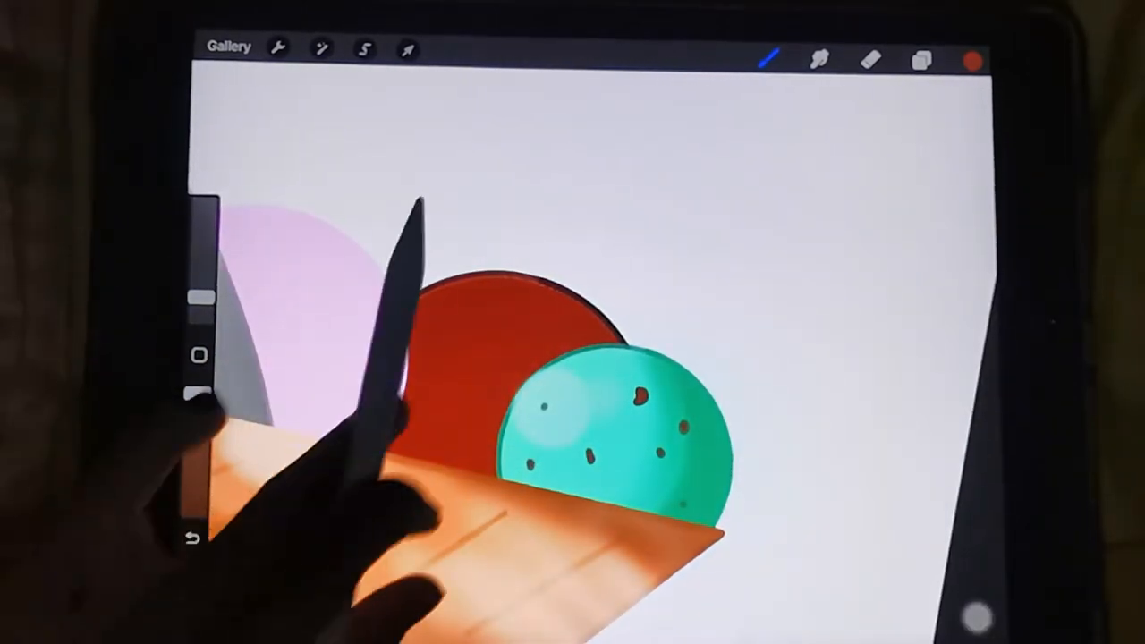
{"action": "left_click", "coordinate": [769, 55]}
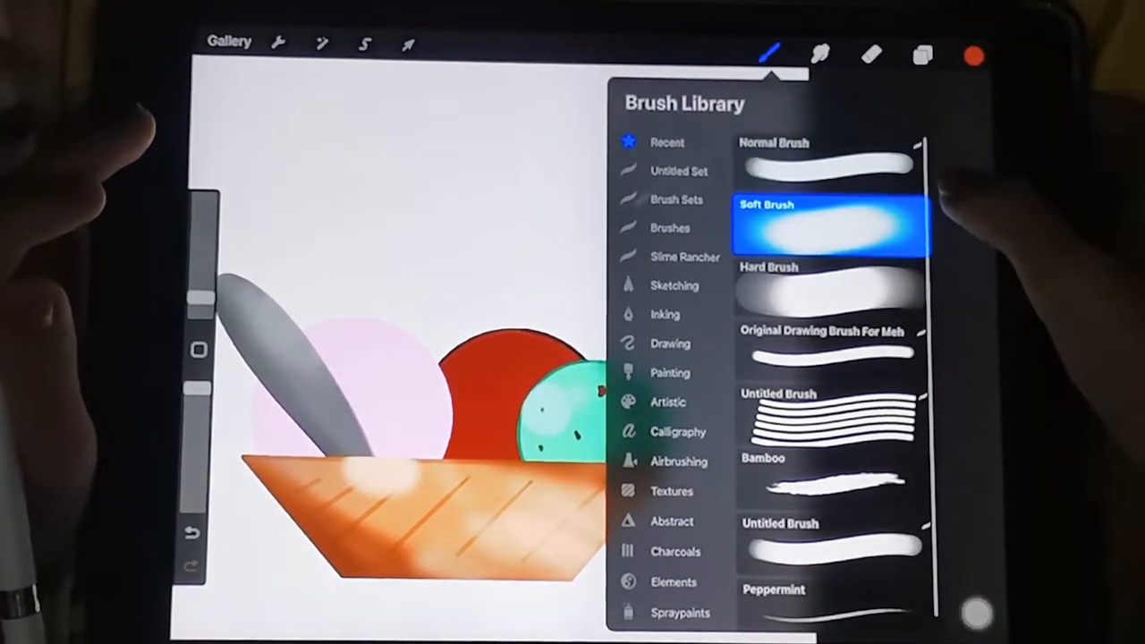
{"action": "left_click", "coordinate": [973, 57]}
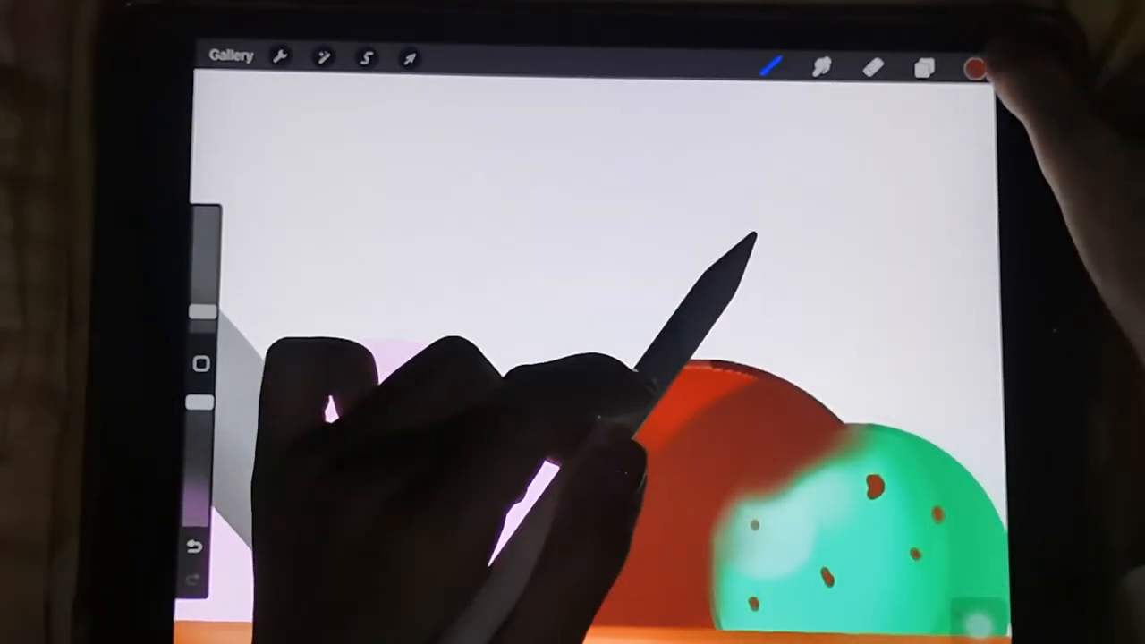
Deepen the red scoop's shading and add soft pink and pale highlights
{"action": "left_click", "coordinate": [975, 68]}
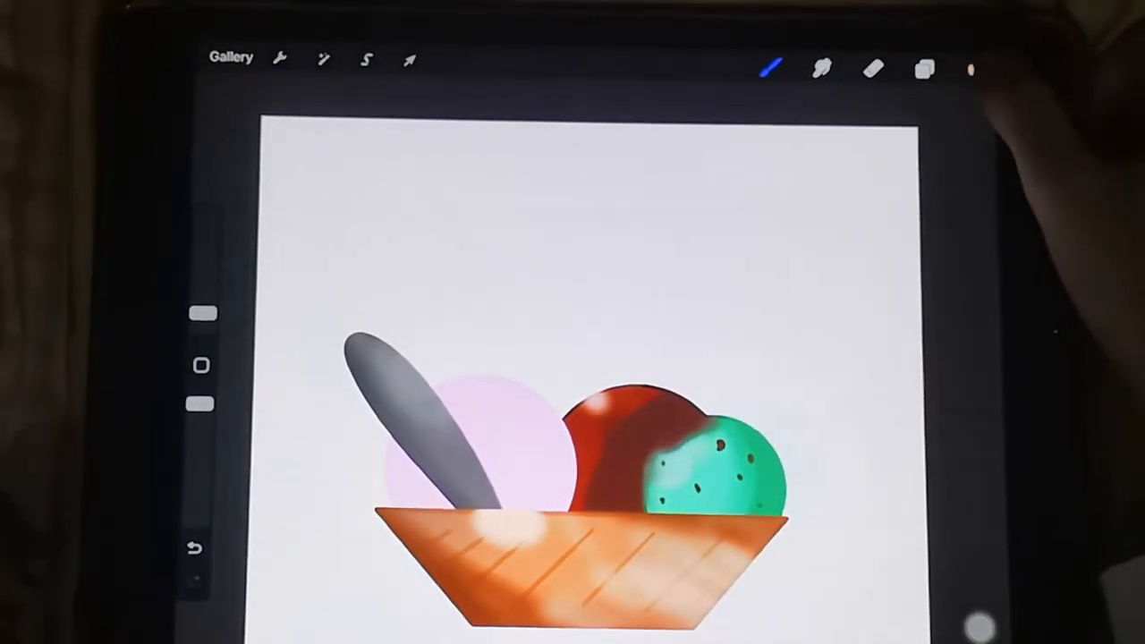
{"action": "left_click", "coordinate": [973, 70]}
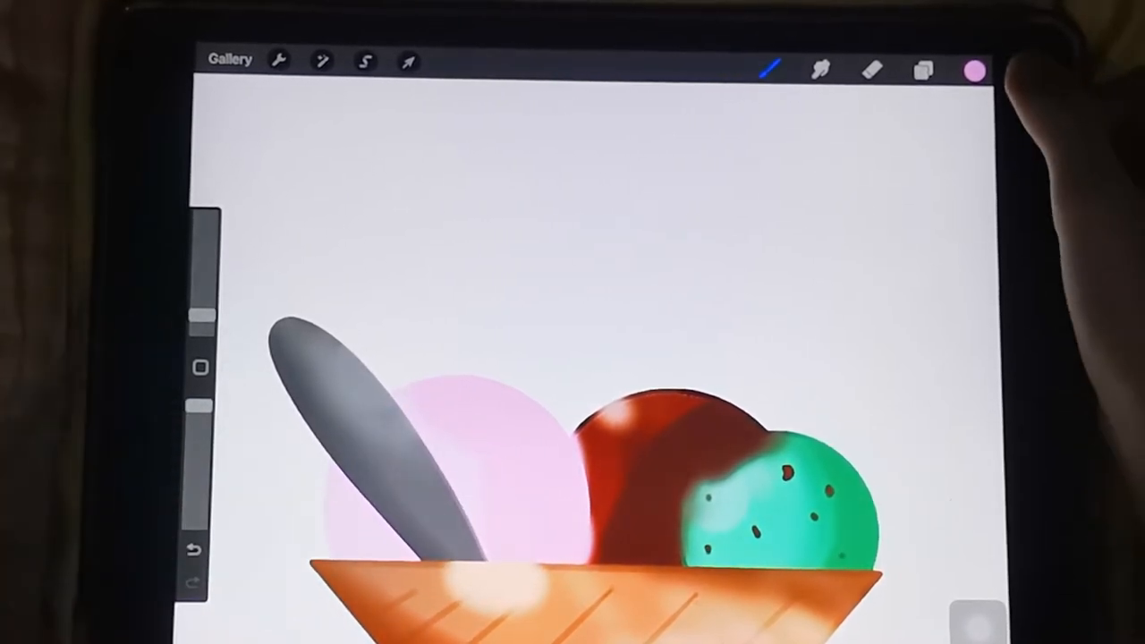
{"action": "left_click", "coordinate": [973, 69]}
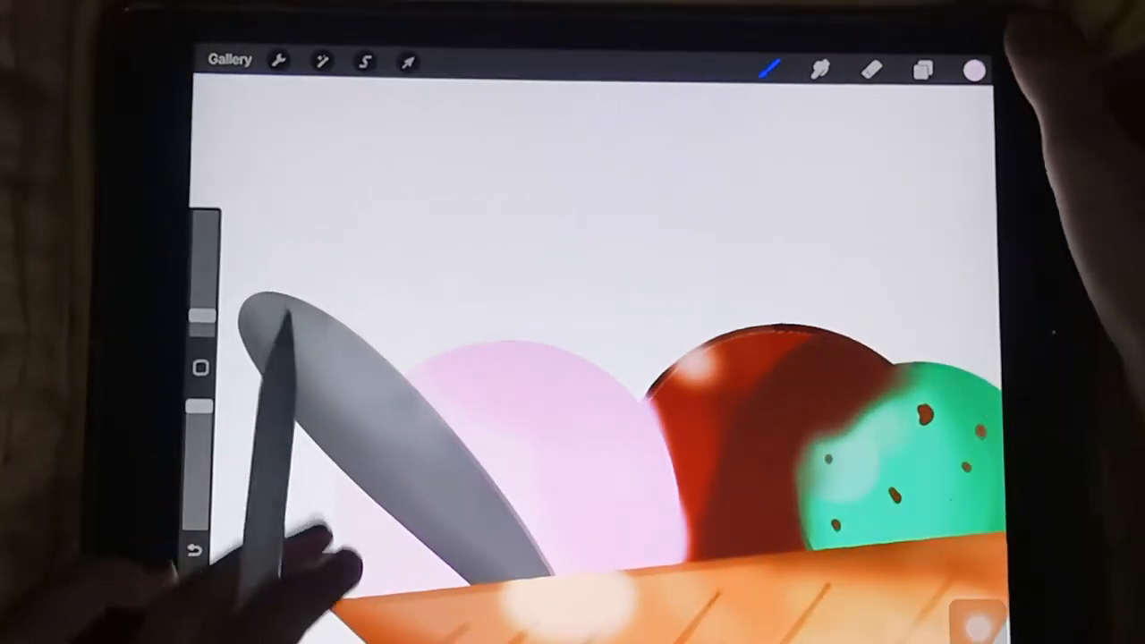
On the scoops layer, airbrush a deeper pink shadow along the pink scoop's spoon edge
{"action": "left_click", "coordinate": [973, 71]}
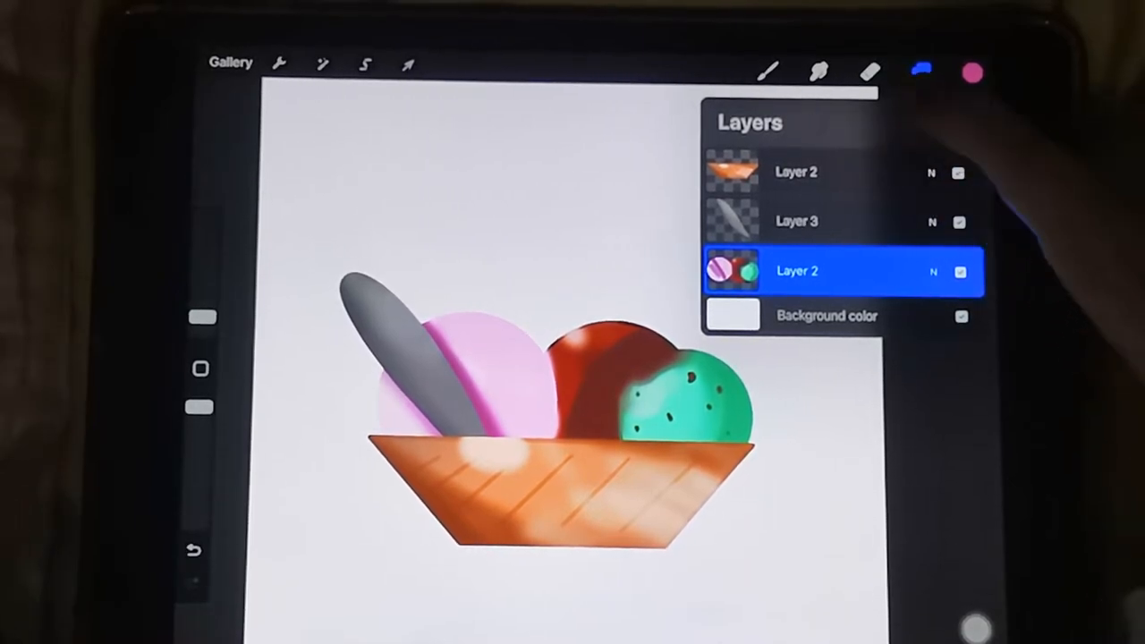
{"action": "left_click", "coordinate": [955, 123]}
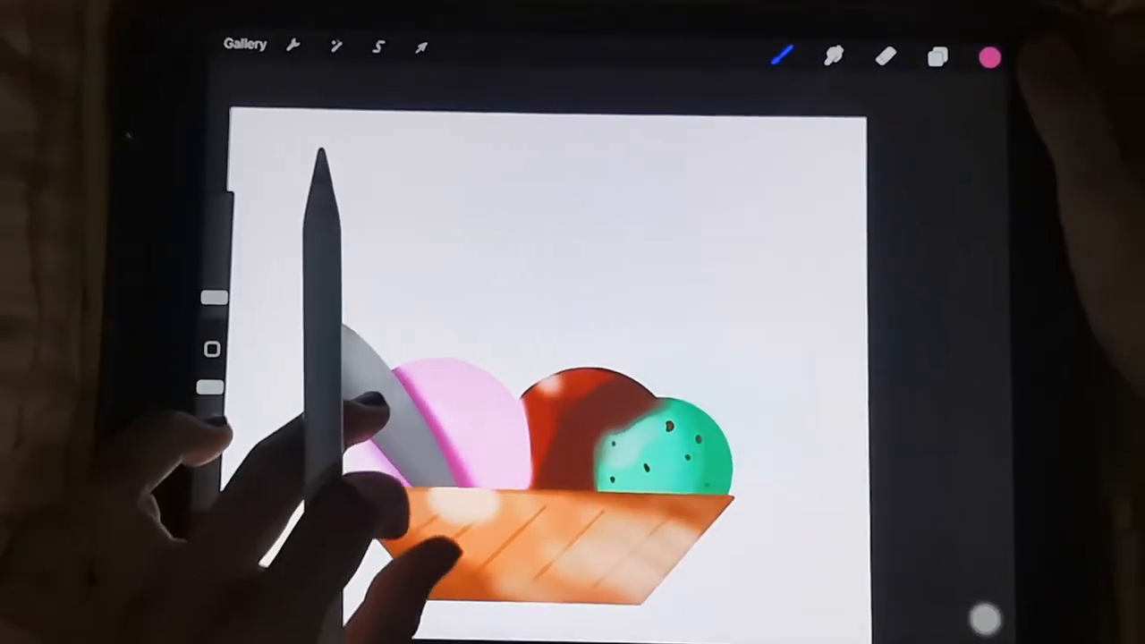
{"action": "left_click", "coordinate": [988, 59]}
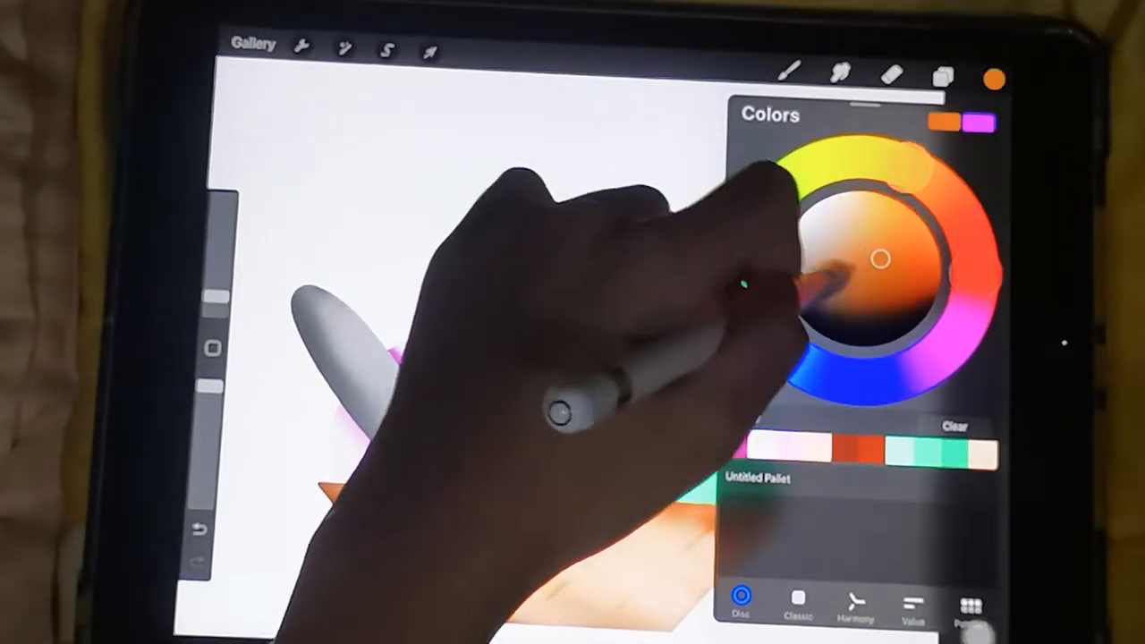
With orange, draw the straw on its own layer and snap it into a clean rectangle
{"action": "left_click_drag", "start_coordinate": [880, 259], "coordinate": [880, 236]}
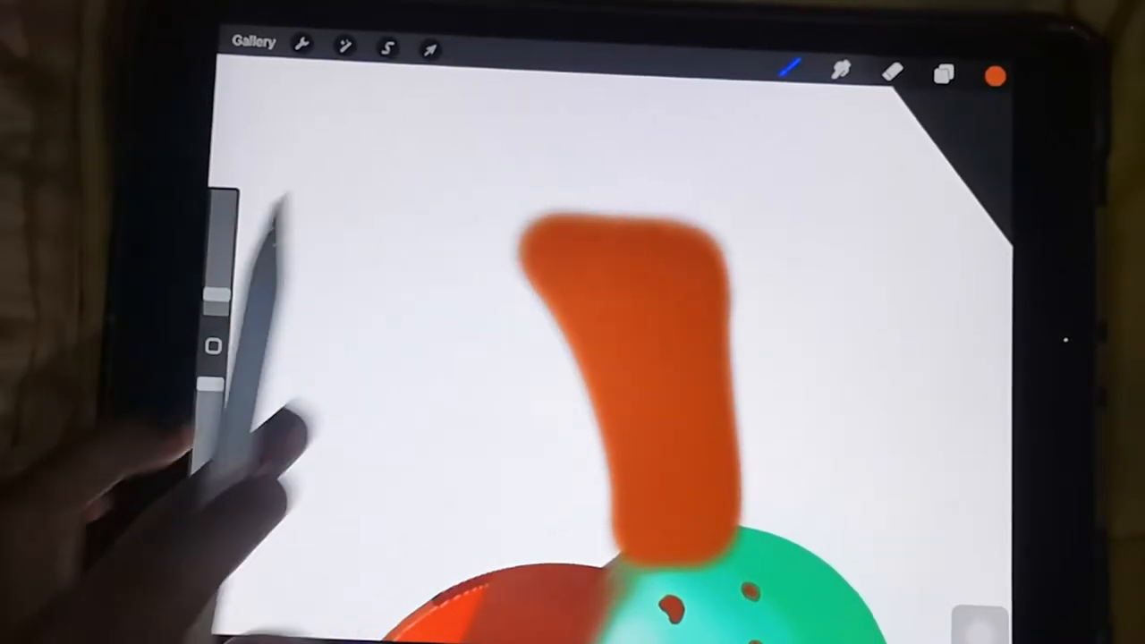
{"action": "left_click", "coordinate": [789, 75]}
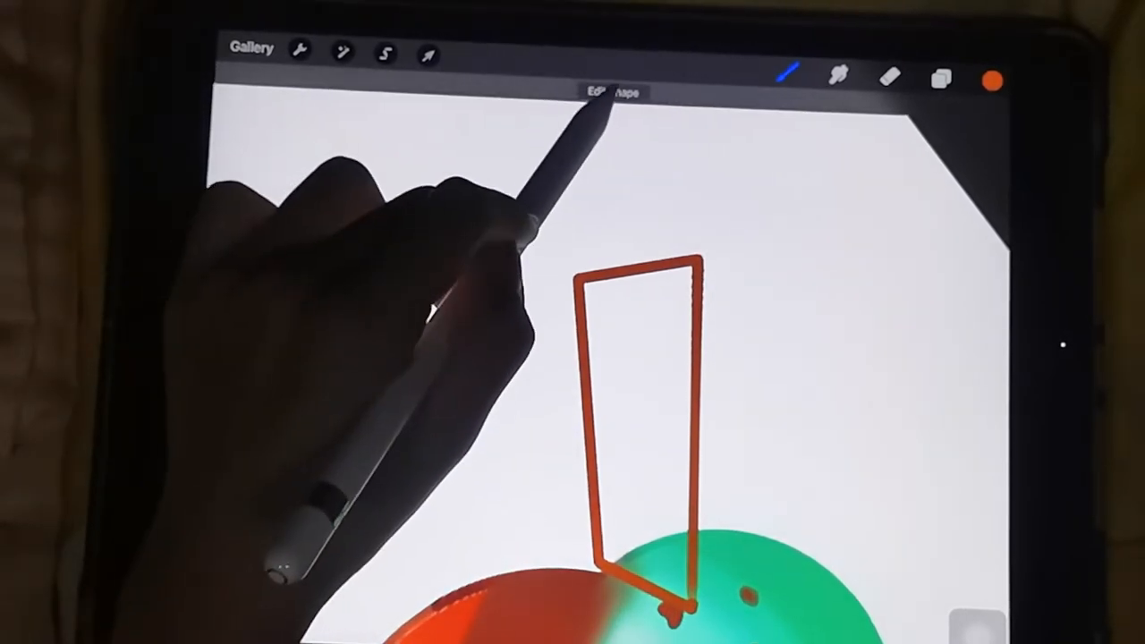
{"action": "left_click", "coordinate": [612, 93]}
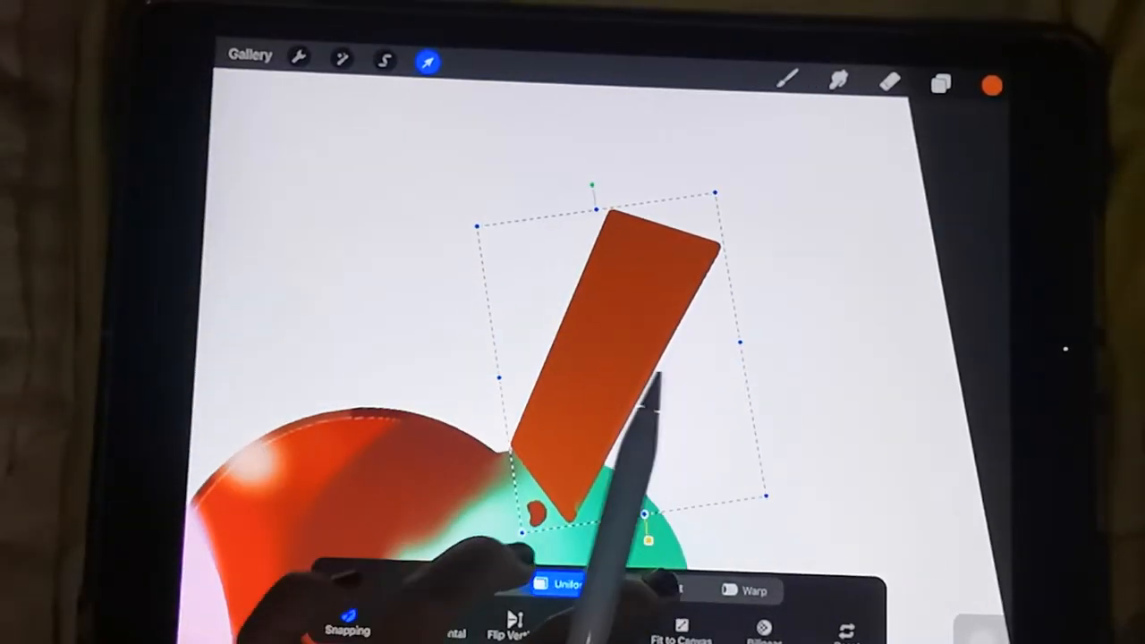
Use Transform with Distort to tilt and reshape the straw so it pokes out of the mint scoop
{"action": "left_click", "coordinate": [669, 587]}
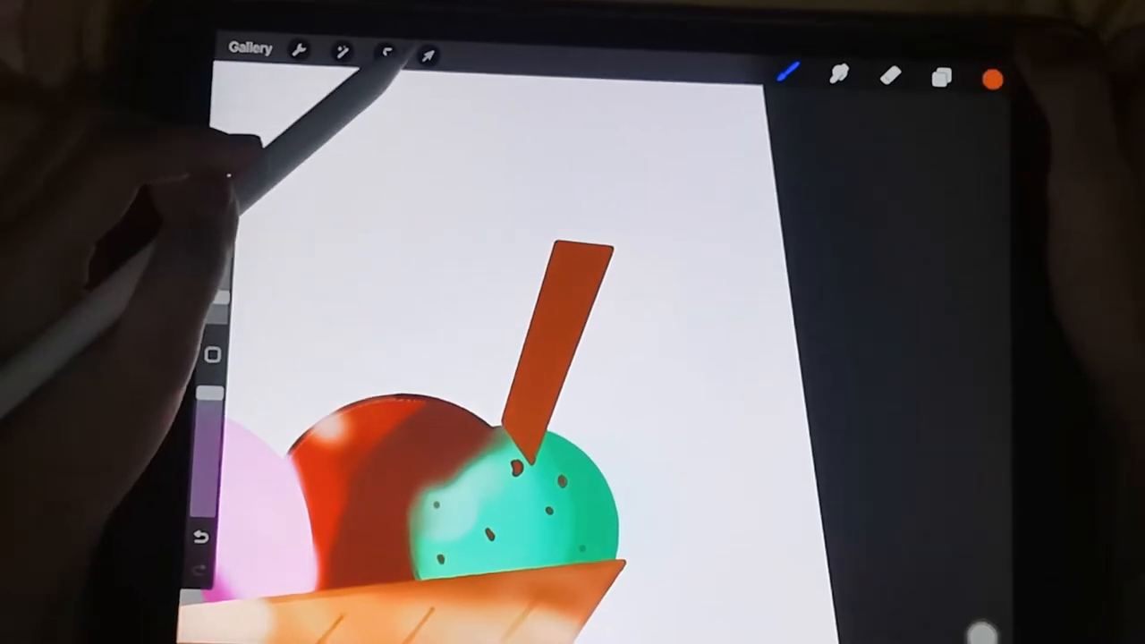
{"action": "left_click", "coordinate": [428, 52]}
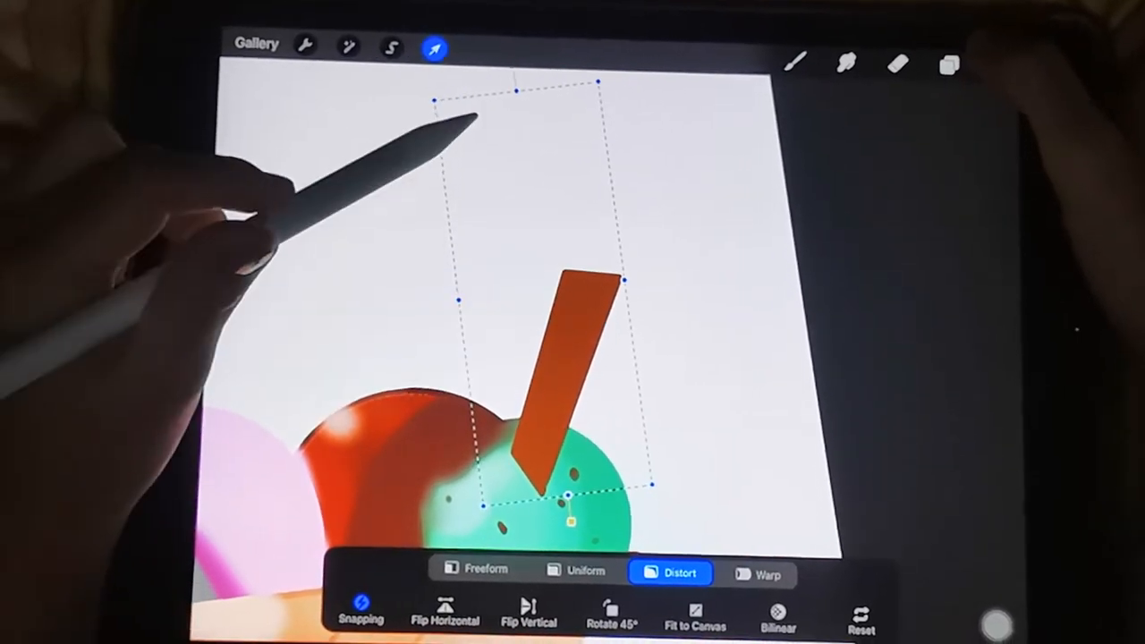
{"action": "left_click", "coordinate": [948, 64]}
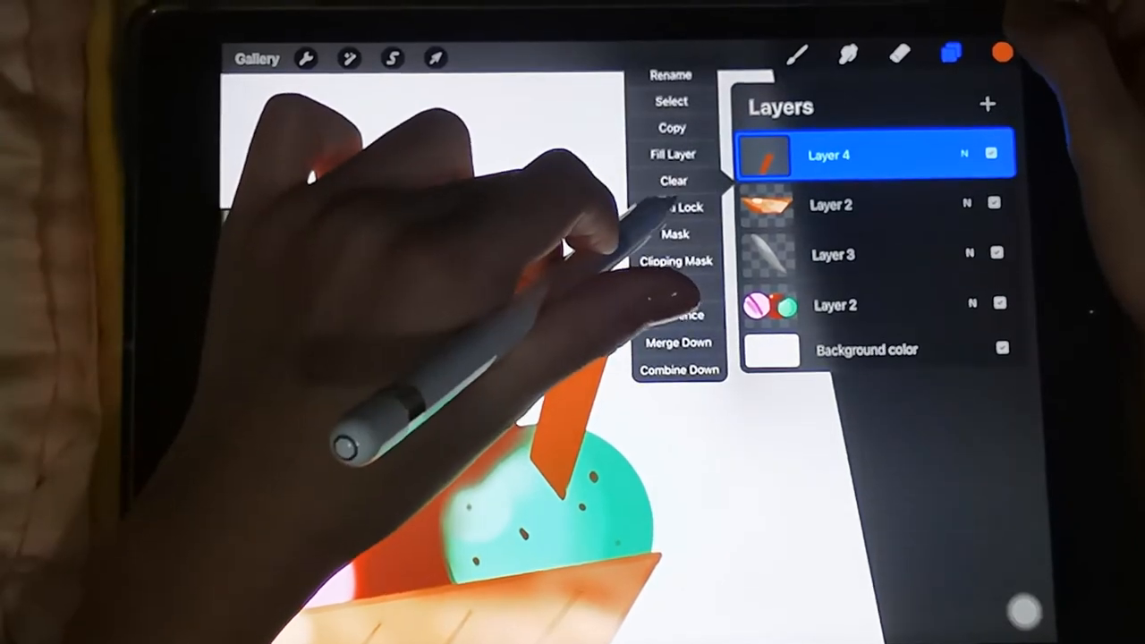
With Alpha Lock on Layer 4, paint brown stripes on the straw and move it beneath the scoops layer
{"action": "left_click", "coordinate": [1002, 55]}
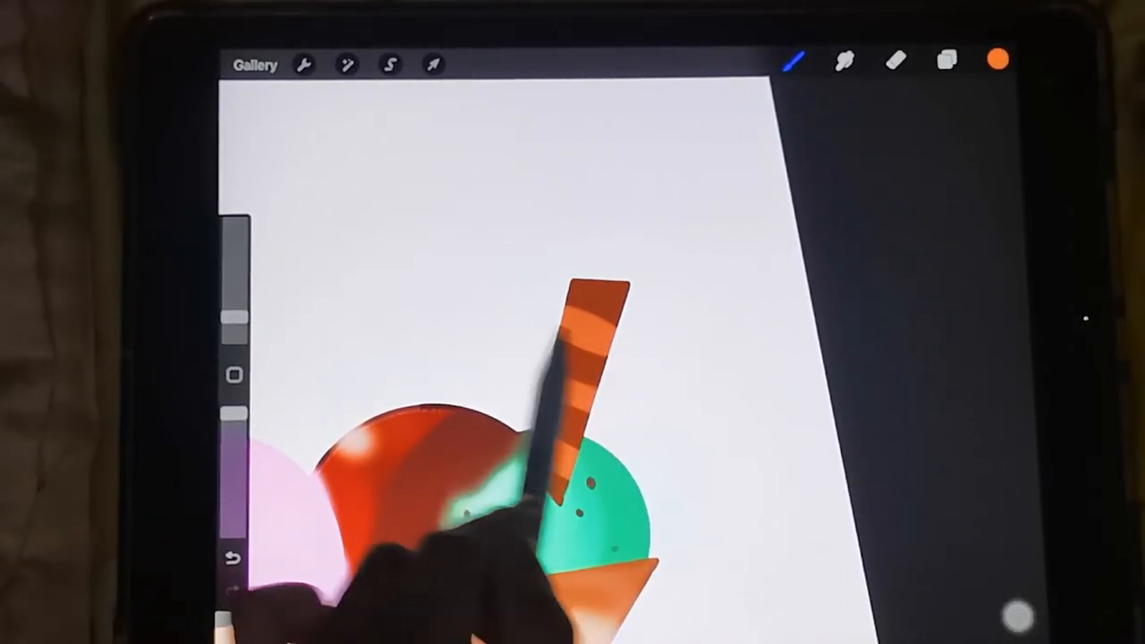
{"action": "left_click", "coordinate": [946, 61]}
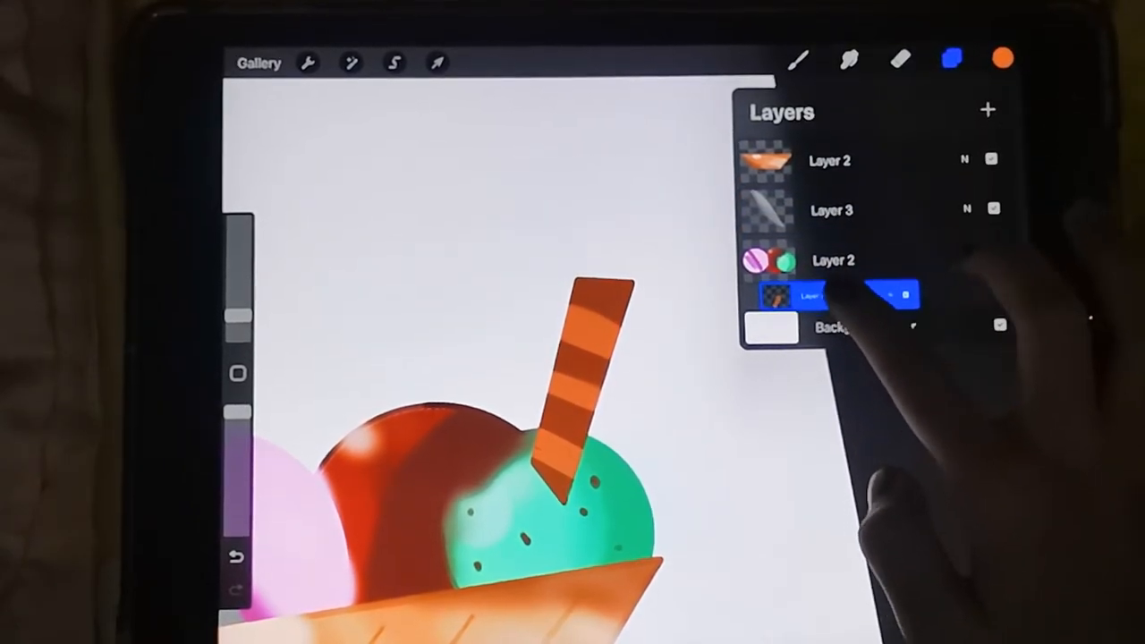
{"action": "left_click", "coordinate": [950, 57]}
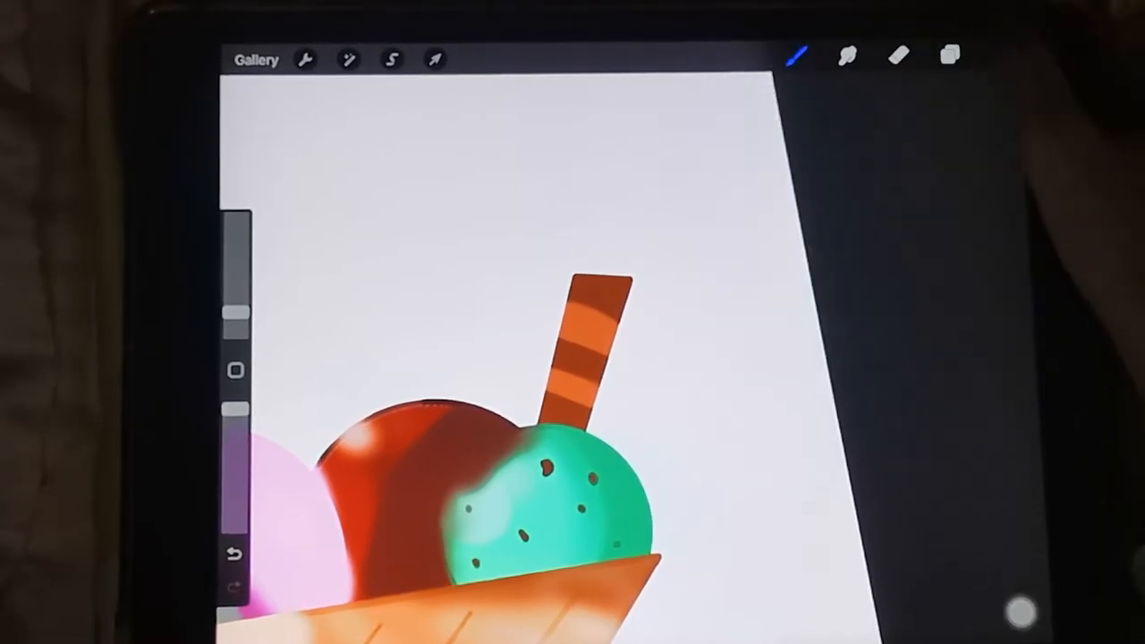
Recolour the straw's stripes with a new orange and add soft shading
{"action": "left_click", "coordinate": [1002, 53]}
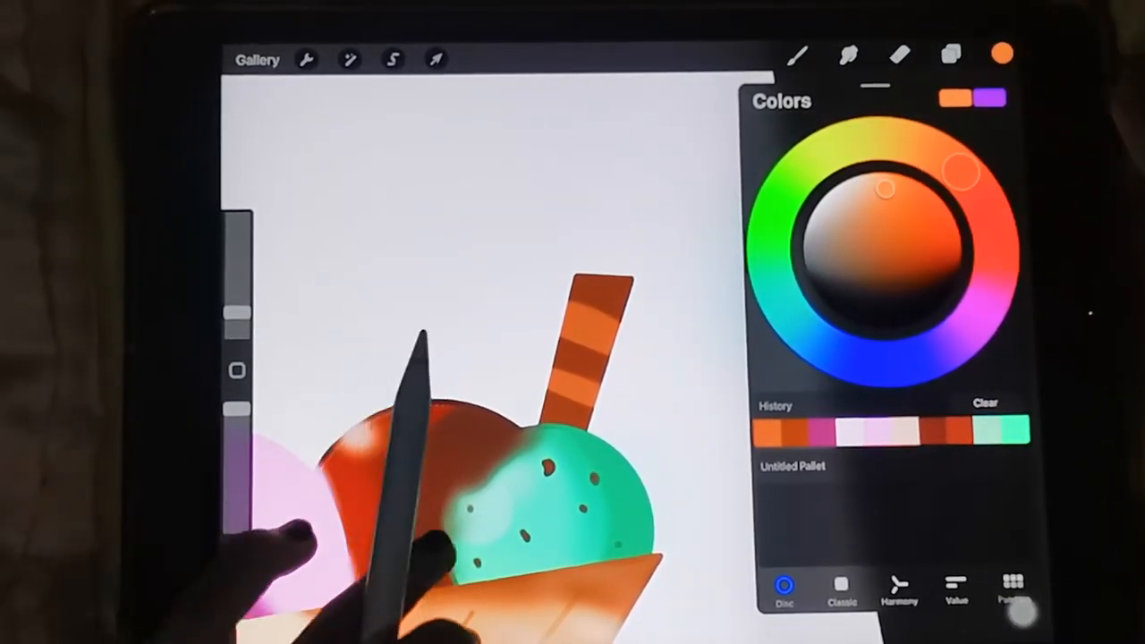
{"action": "left_click", "coordinate": [797, 54]}
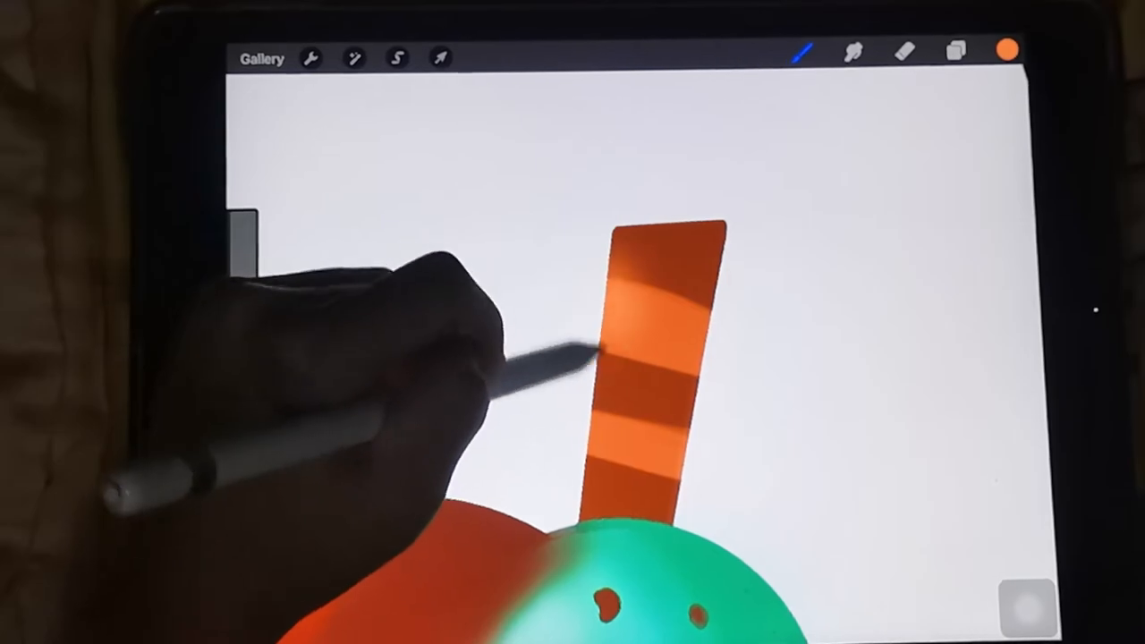
{"action": "left_click", "coordinate": [1007, 50]}
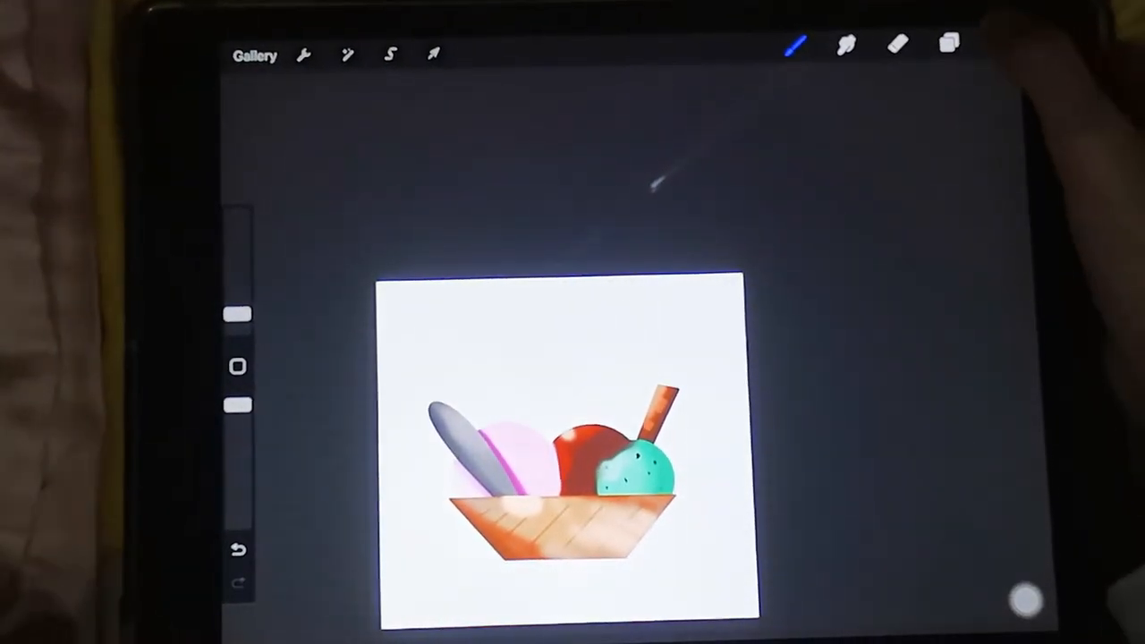
Try teal and deep blue background colours, settle on near-white, and return to the gallery
{"action": "left_click", "coordinate": [950, 51]}
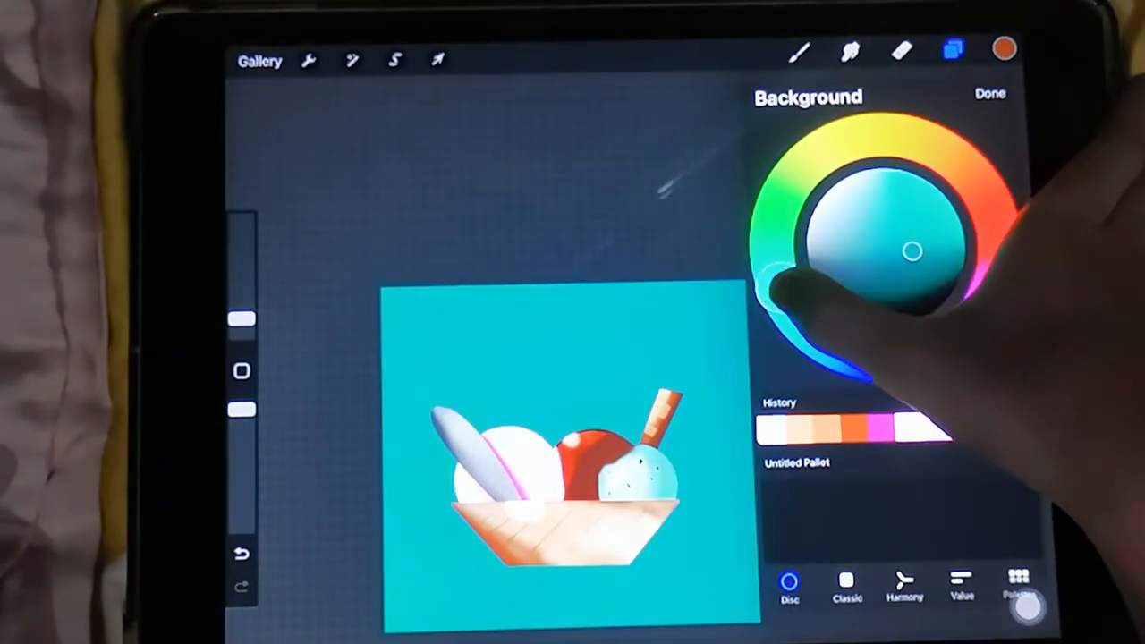
{"action": "left_click_drag", "start_coordinate": [912, 250], "coordinate": [891, 358]}
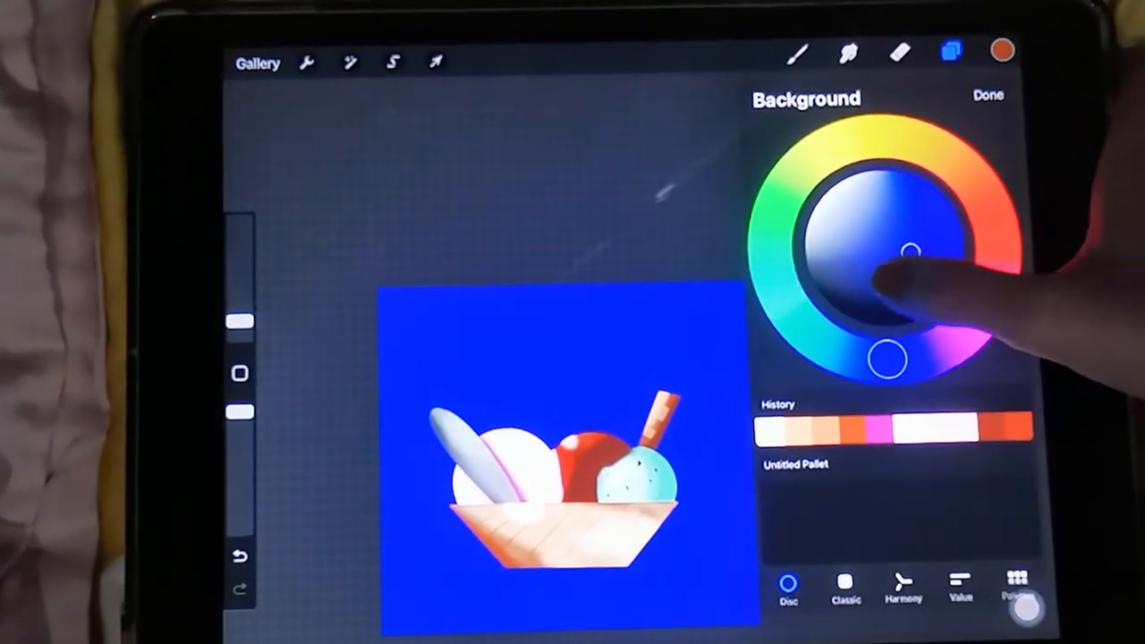
{"action": "left_click_drag", "start_coordinate": [912, 251], "coordinate": [855, 165]}
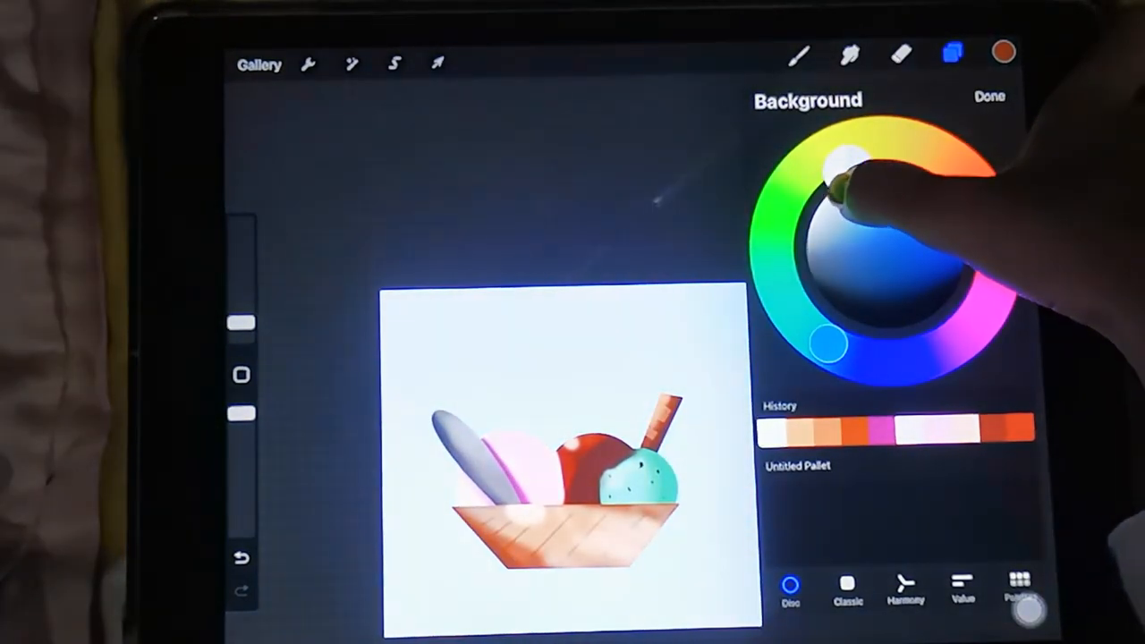
{"action": "left_click", "coordinate": [990, 96]}
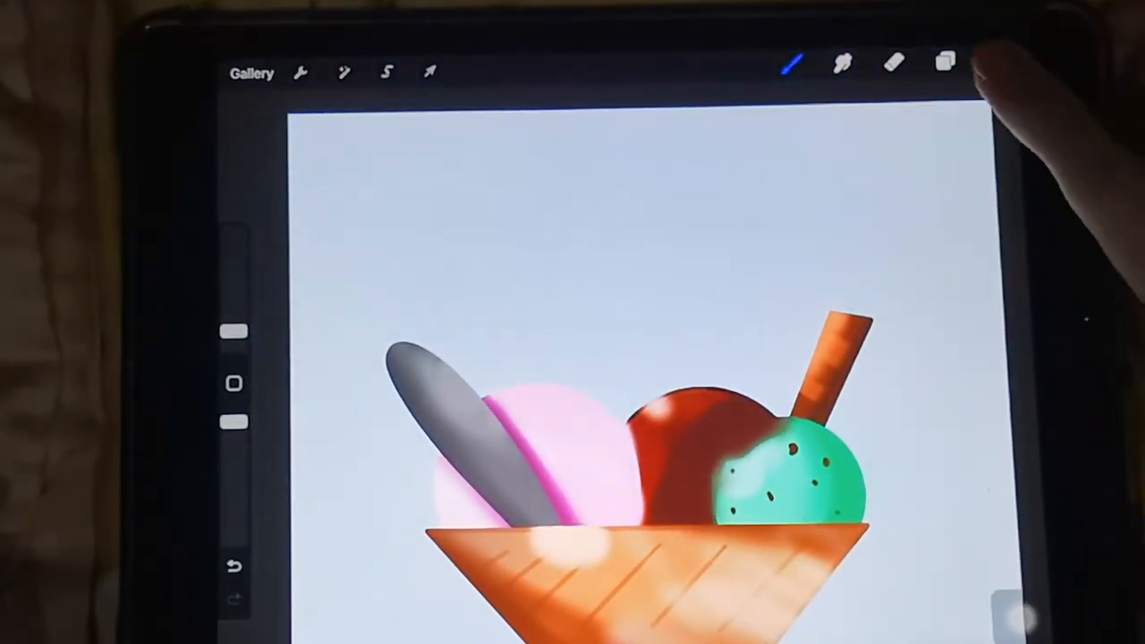
{"action": "left_click", "coordinate": [945, 62]}
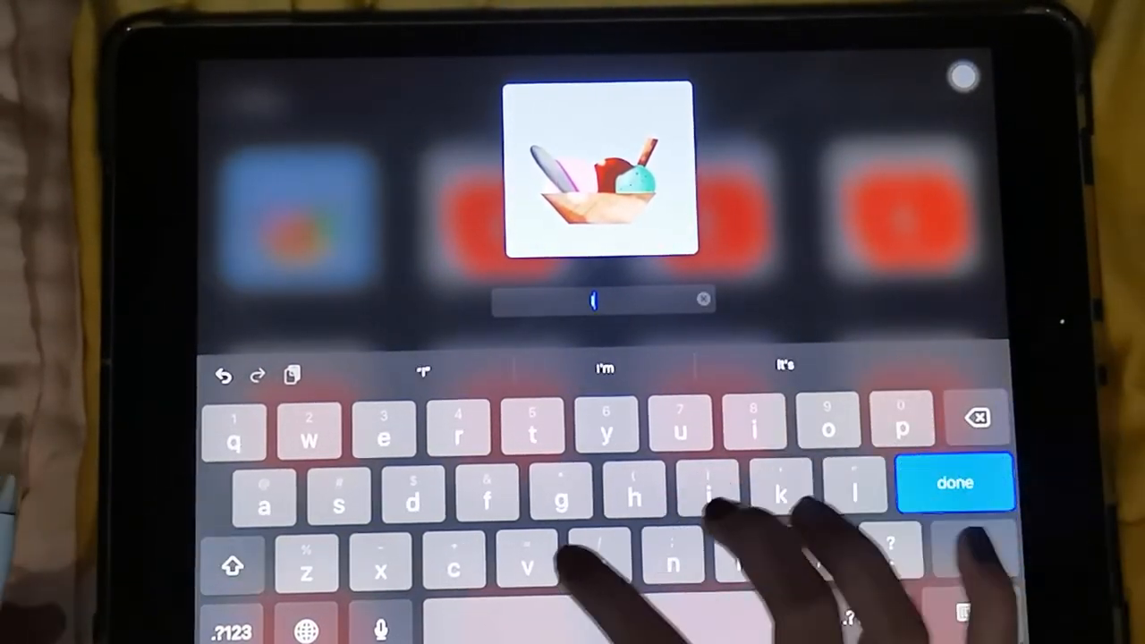
Title the artwork 'Ice Cream' and reopen it from the gallery
{"action": "type", "text": "Ice Cream"}
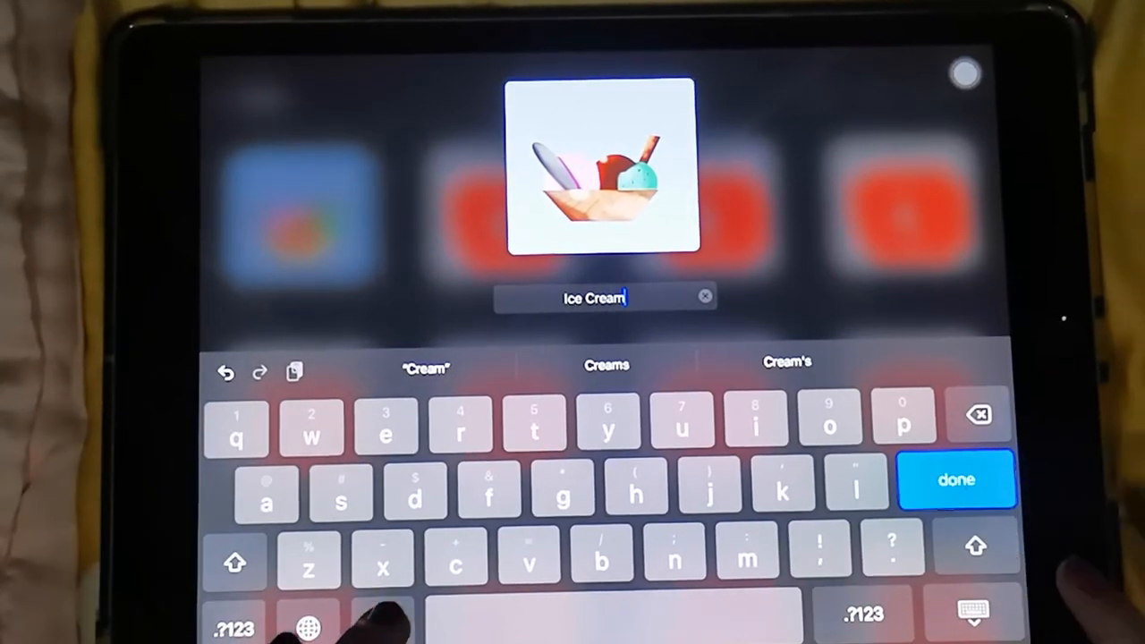
{"action": "type", "text": "Ice"}
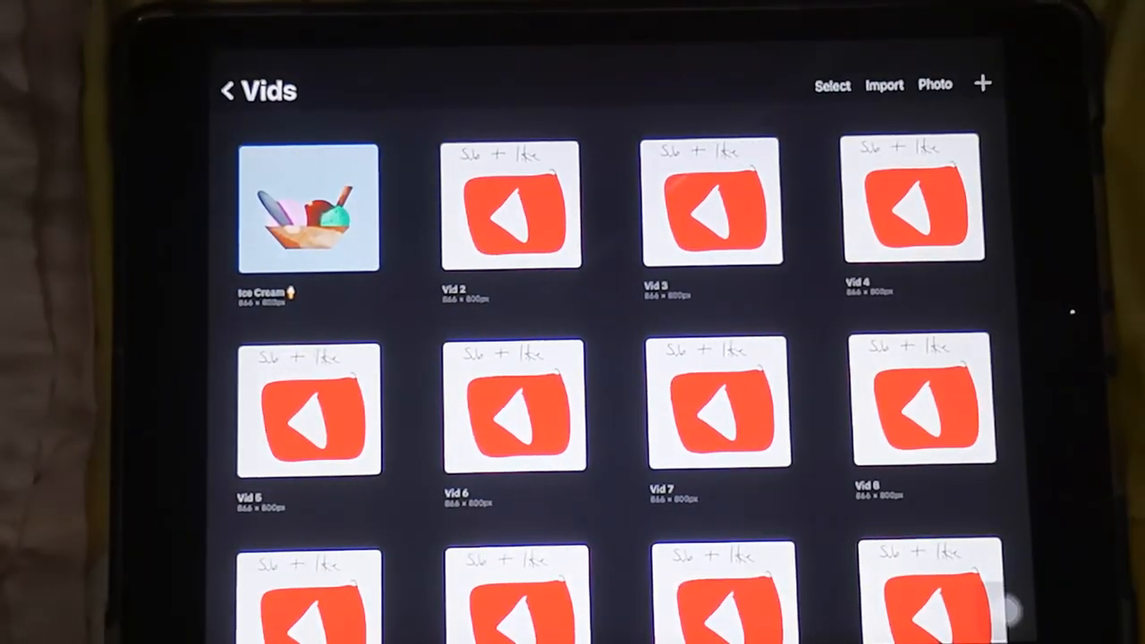
{"action": "left_click", "coordinate": [308, 207]}
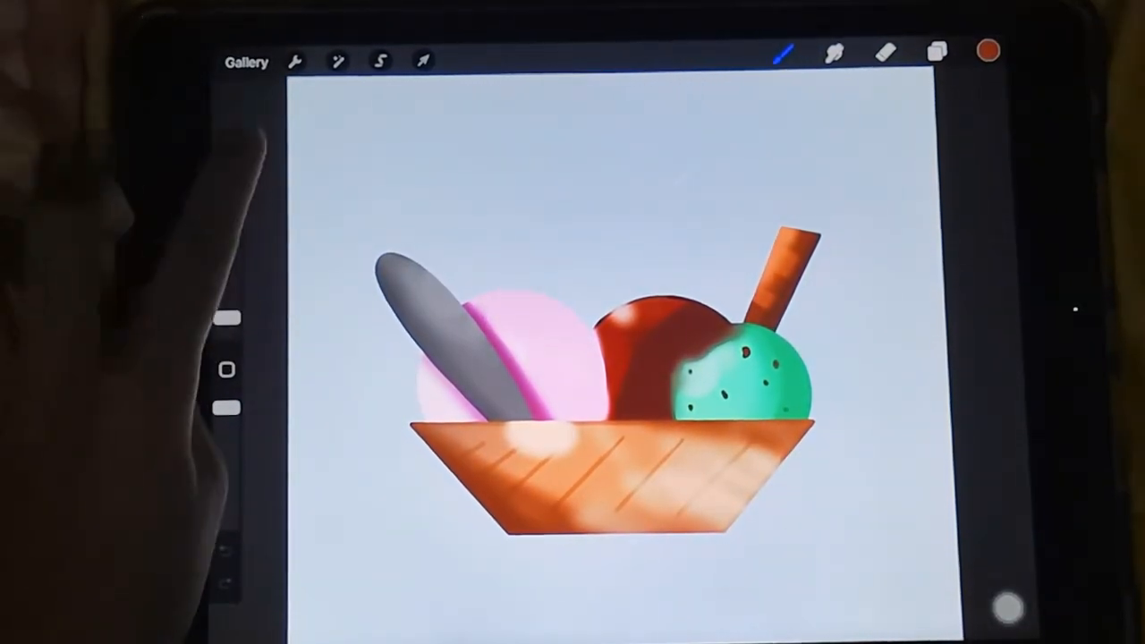